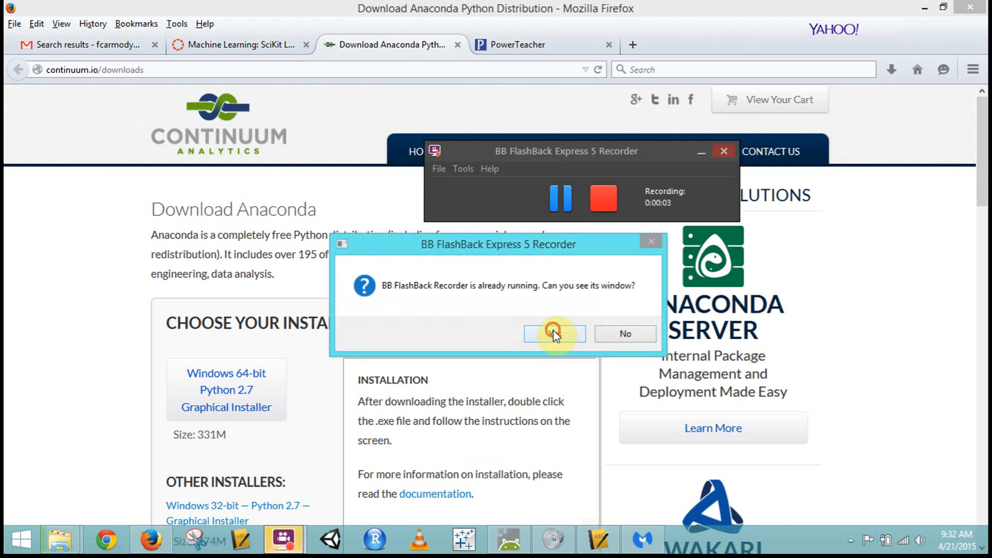
Step: Follow the 'Python packages' link on the Anaconda download page to the Package Documentation page
click(555, 334)
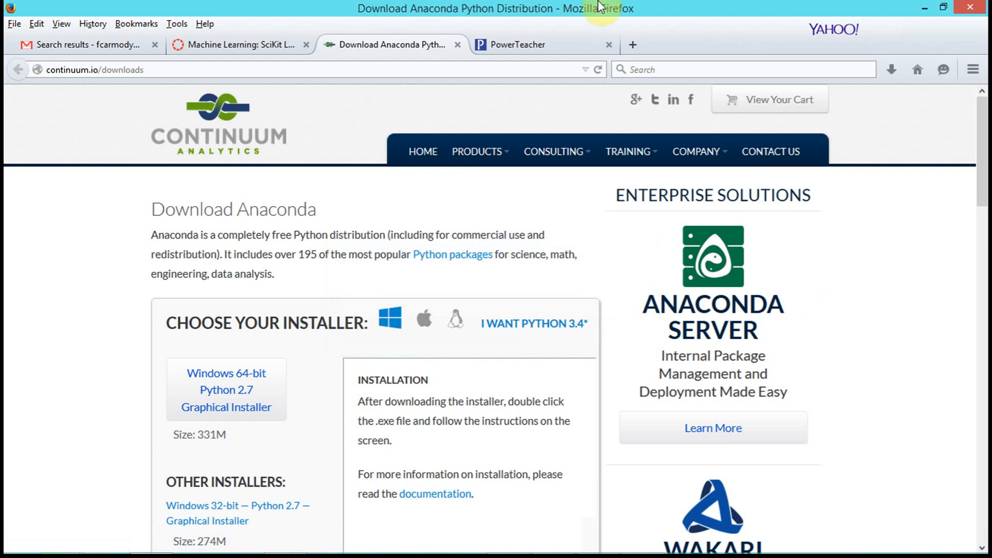
mouse_move(240, 67)
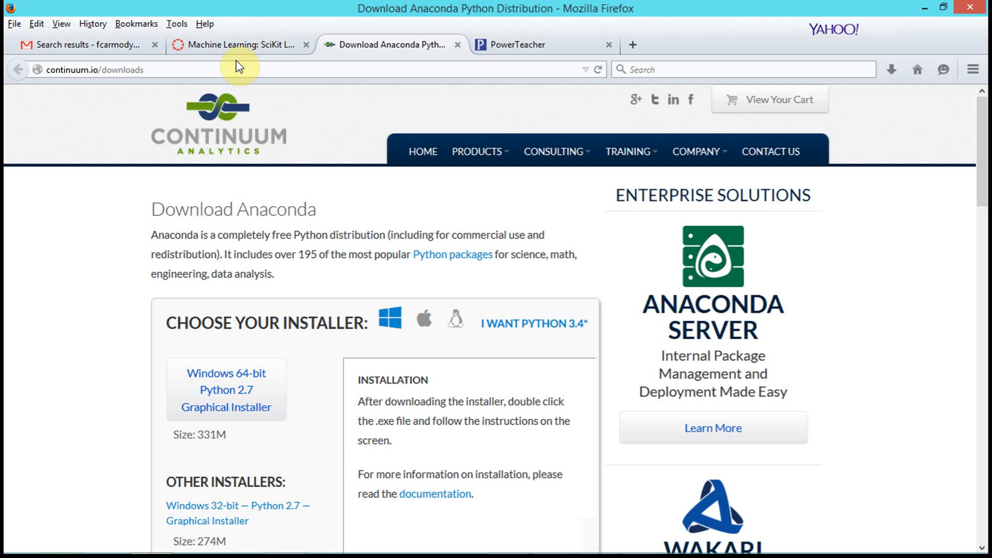
mouse_move(471, 261)
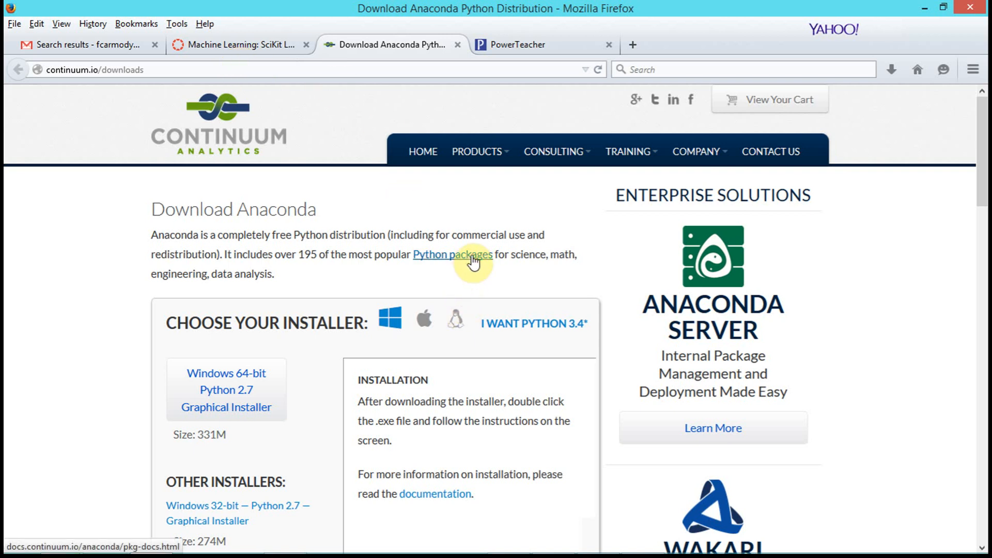
click(467, 254)
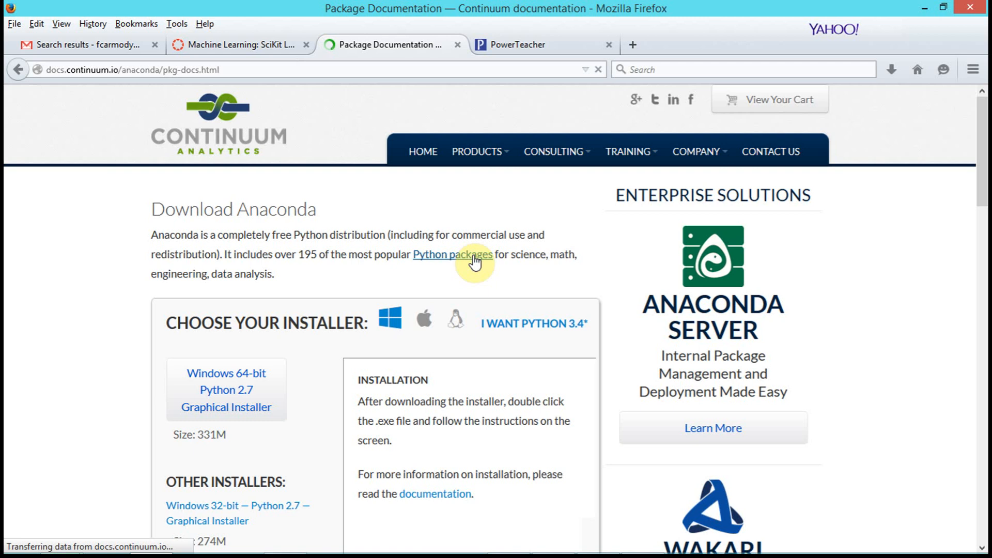
Step: Review the Package Documentation table of 279 supported Python 2.7 packages
click(453, 254)
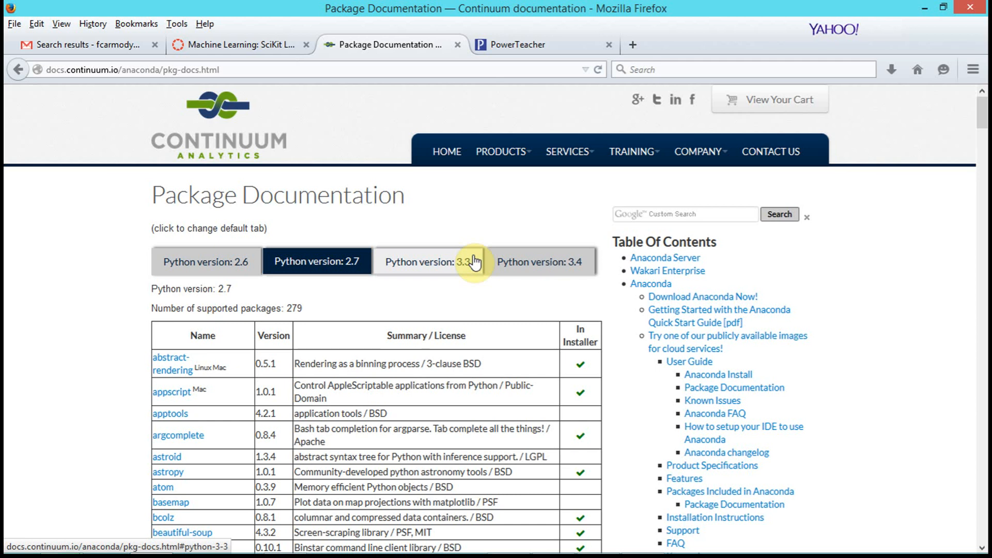
mouse_move(284, 91)
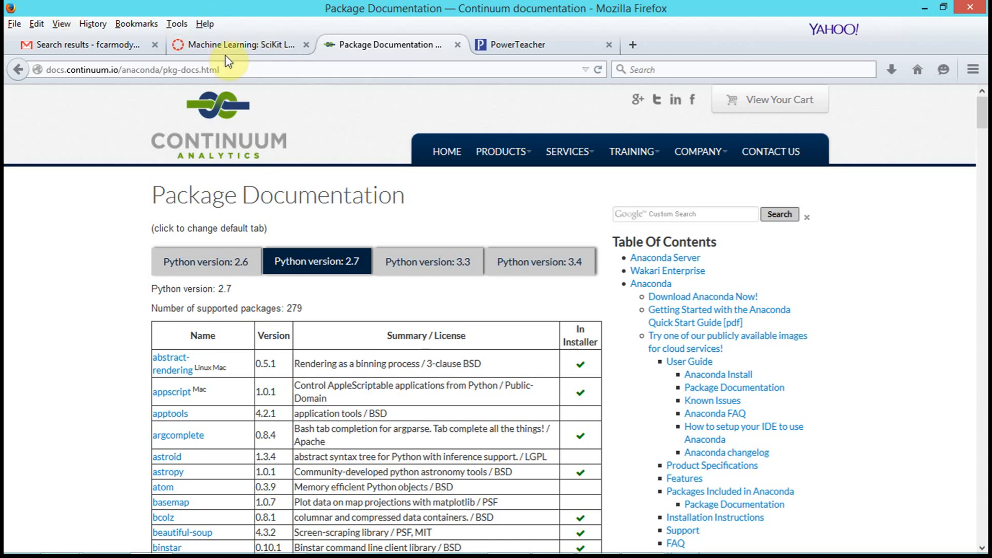
mouse_move(237, 52)
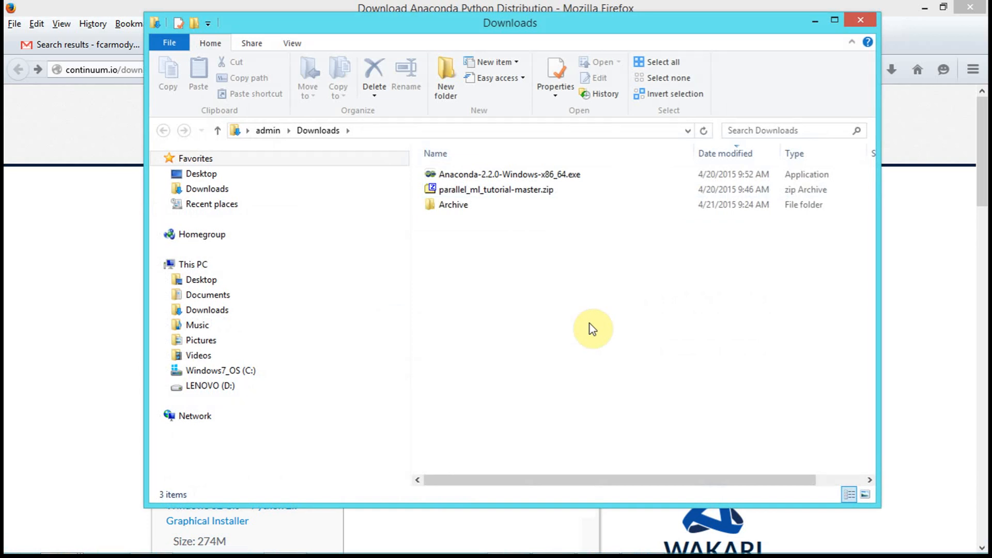
mouse_move(520, 193)
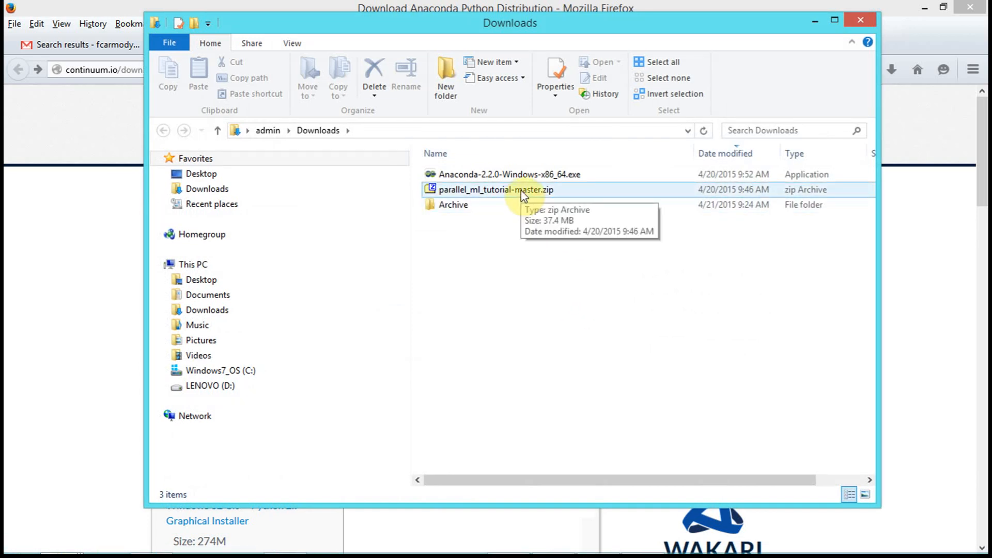
Step: Select parallel_ml_tutorial-master.zip in the Downloads folder beside the Anaconda 2.2.0 installer
click(497, 189)
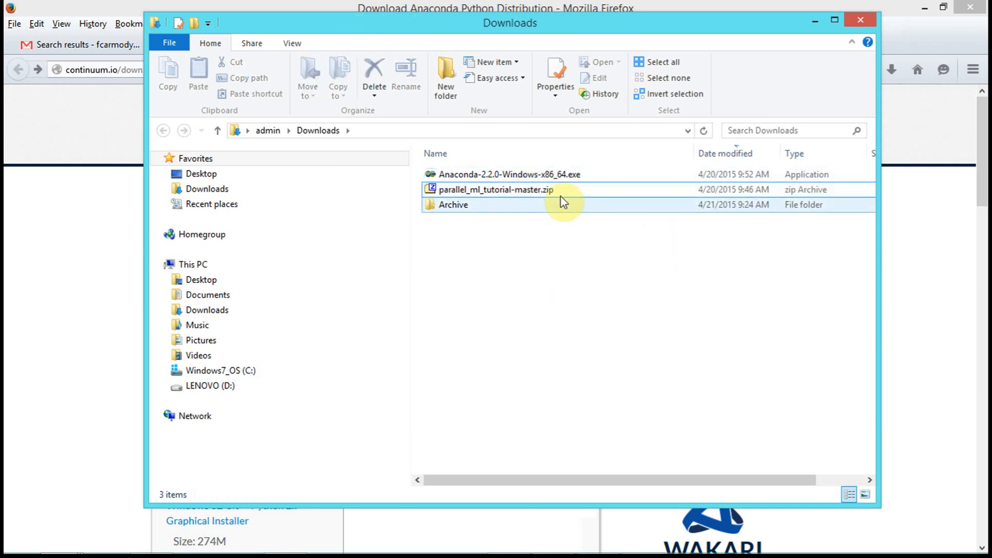
mouse_move(553, 178)
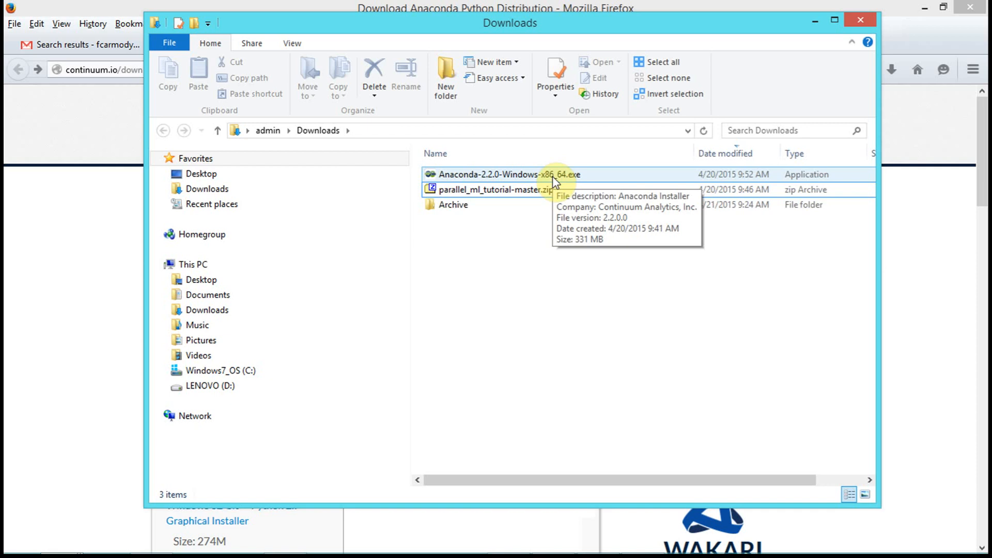
mouse_move(538, 179)
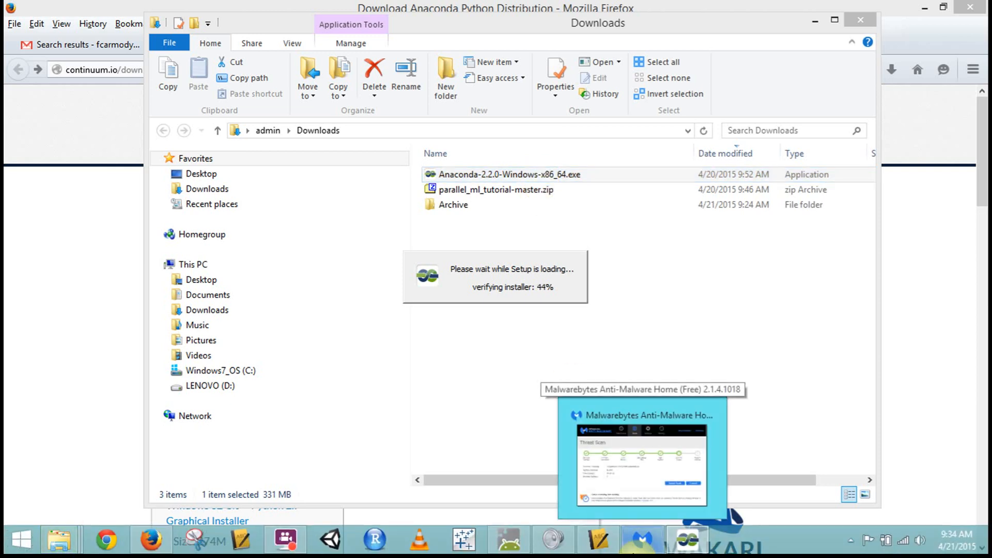
mouse_move(684, 316)
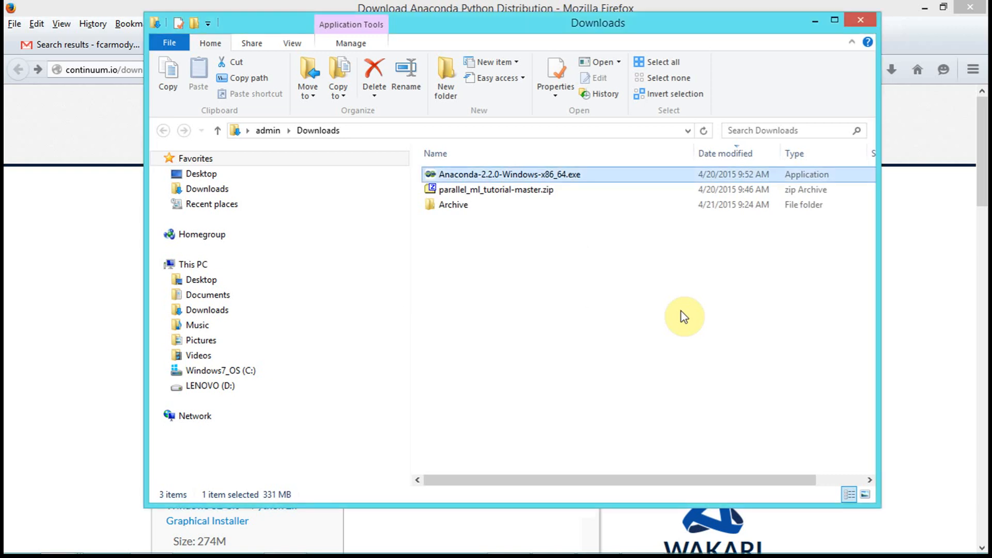
Step: Launch the Anaconda 2.2.0 installer, accept the license, install for All Users, and approve admin
double_click(511, 174)
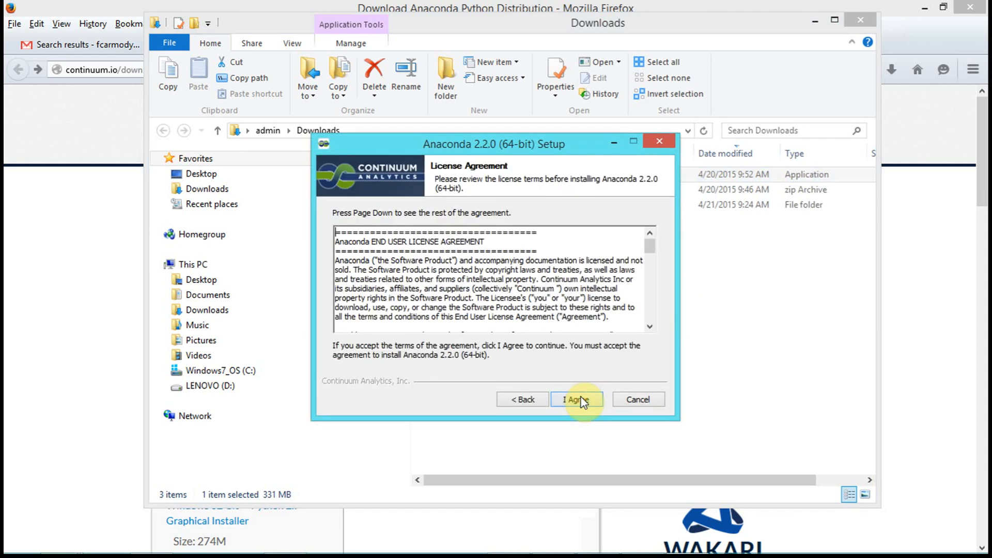
click(577, 399)
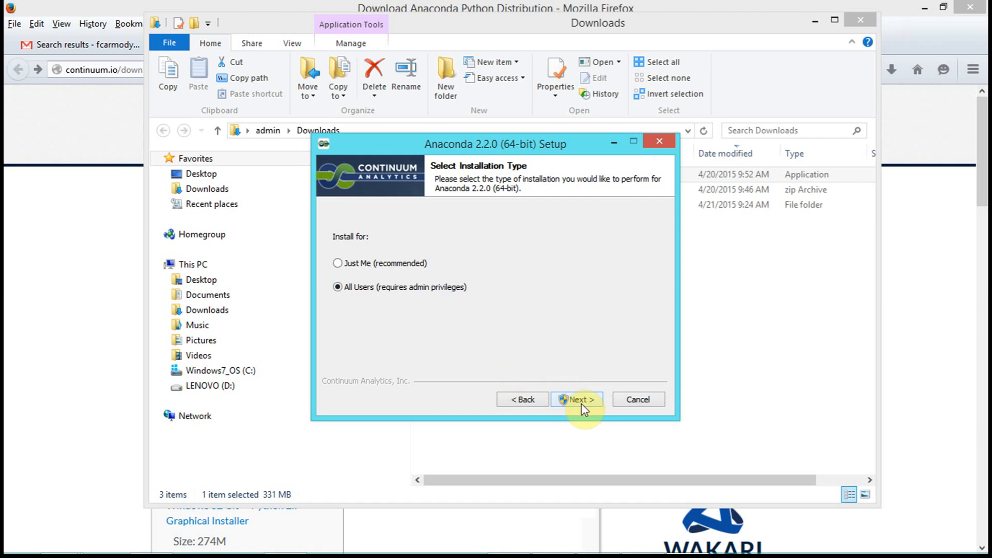
click(577, 399)
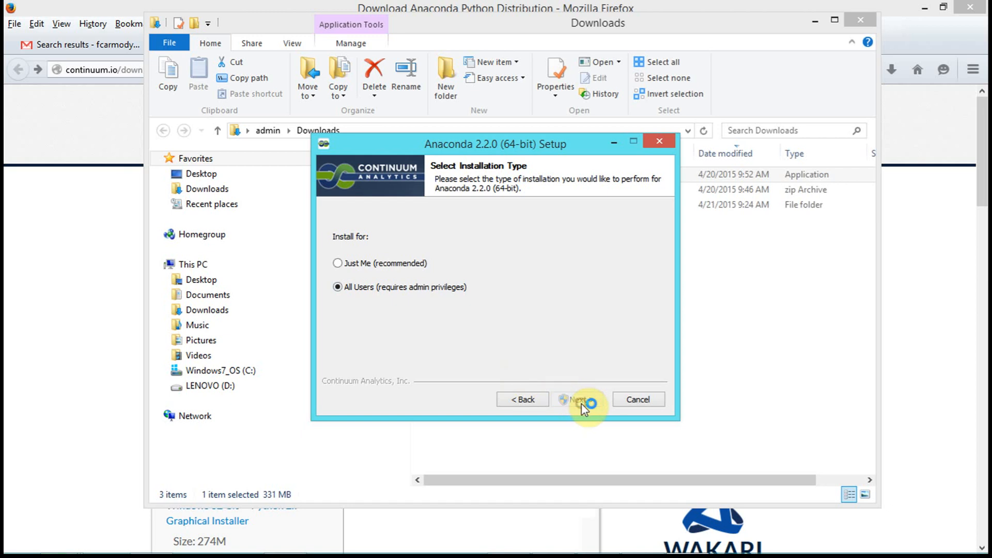
click(577, 399)
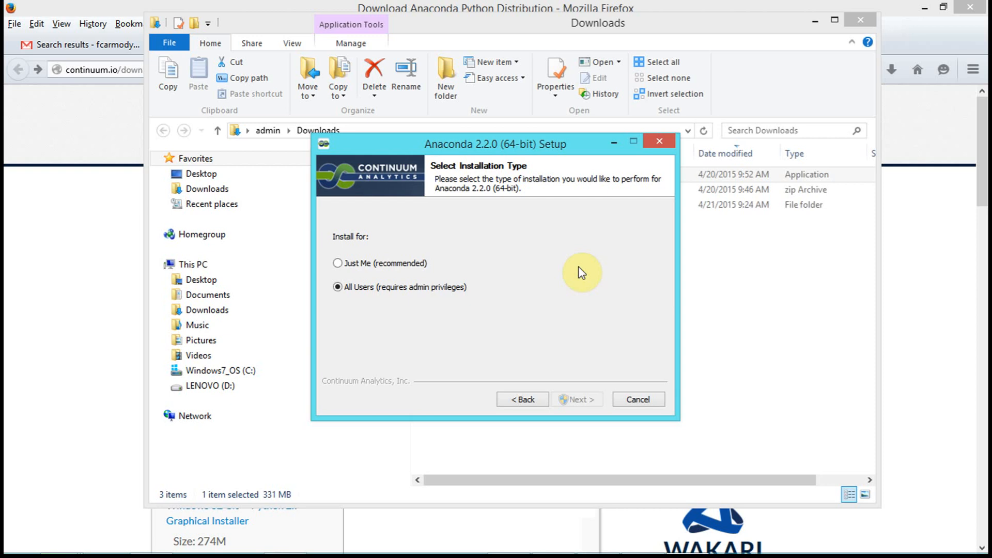
mouse_move(465, 133)
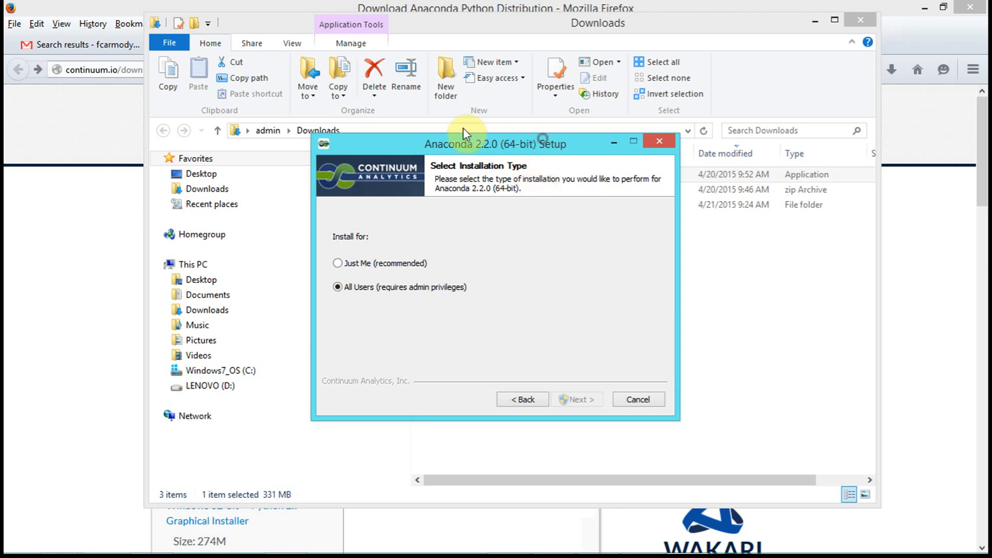
mouse_move(597, 552)
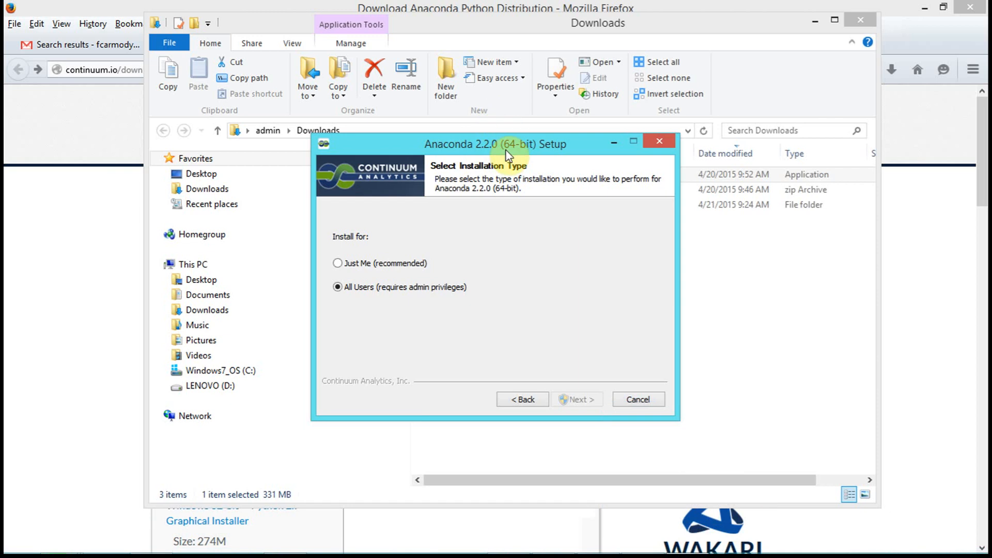
click(576, 400)
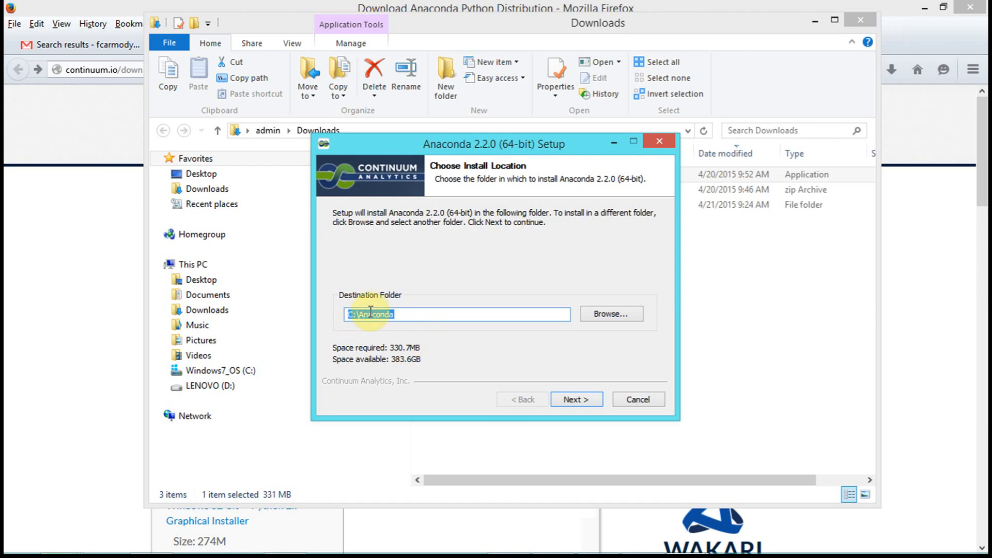
Step: Keep C:\Anaconda as the destination folder and move on to Advanced Options
click(396, 314)
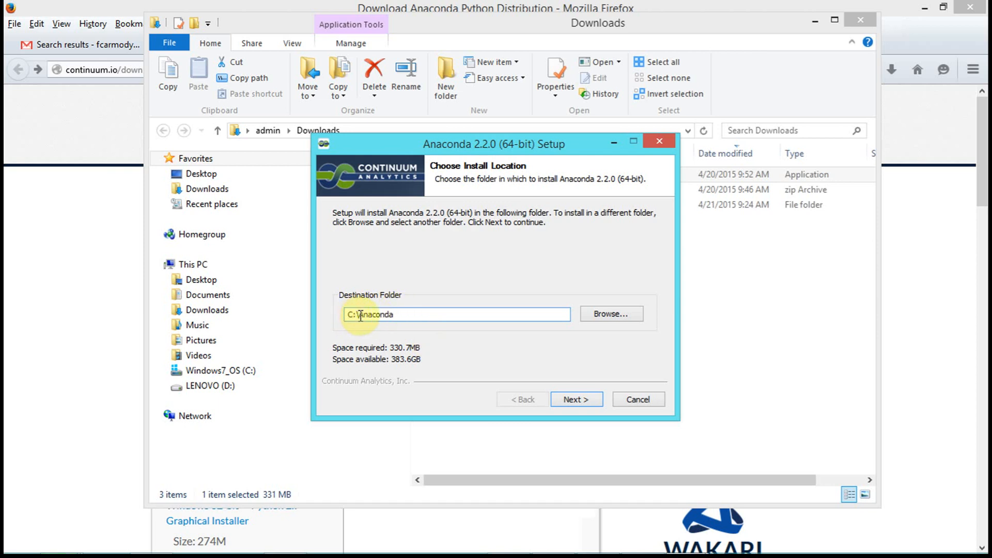
double_click(374, 315)
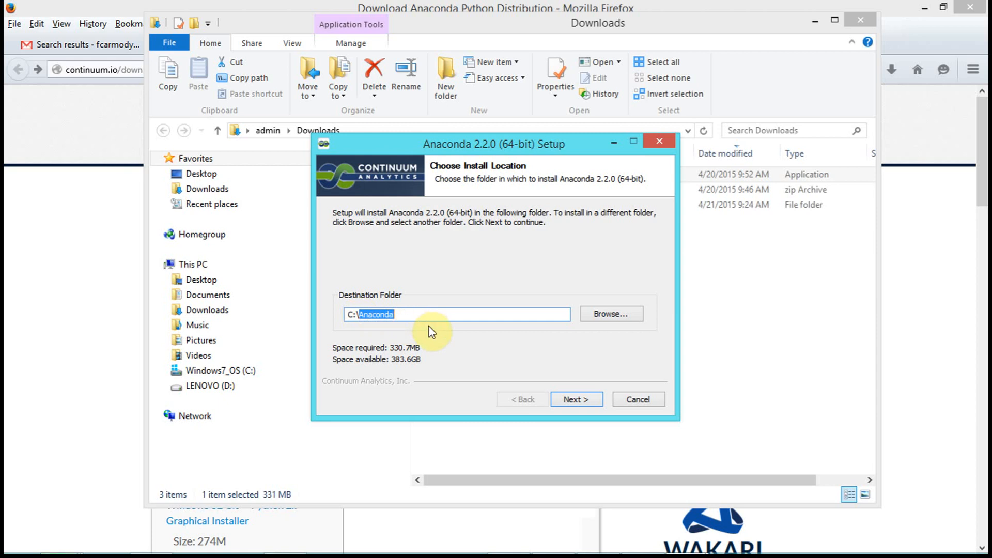
mouse_move(376, 308)
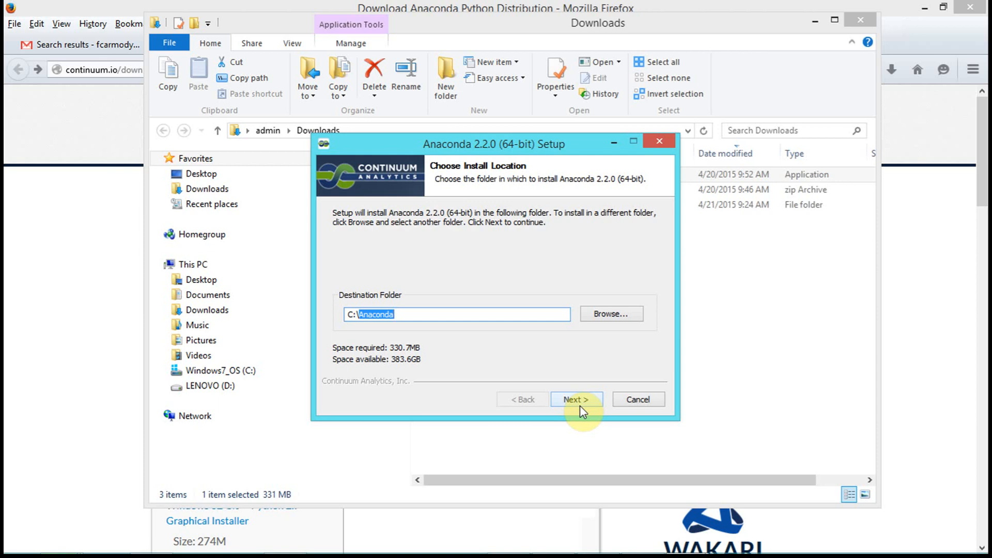
click(577, 399)
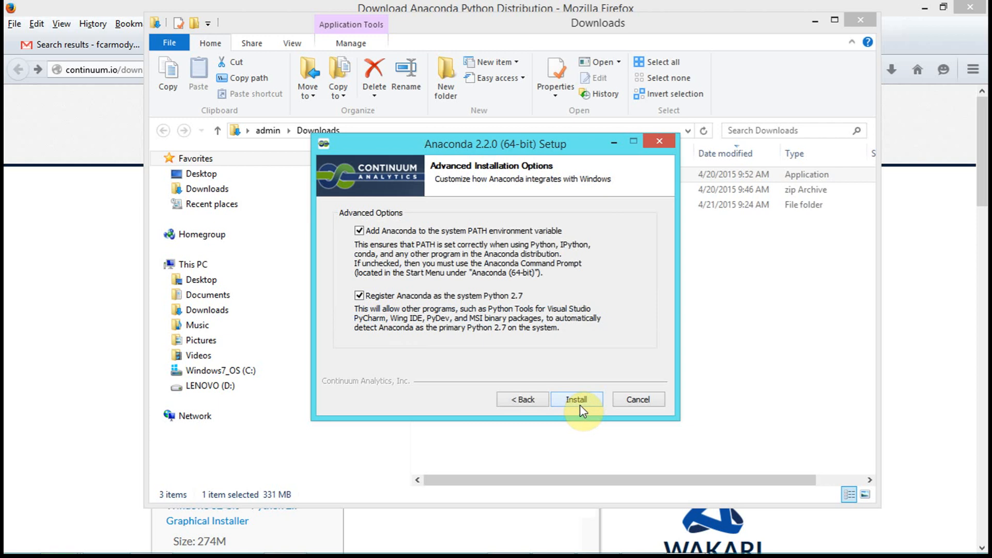
mouse_move(452, 232)
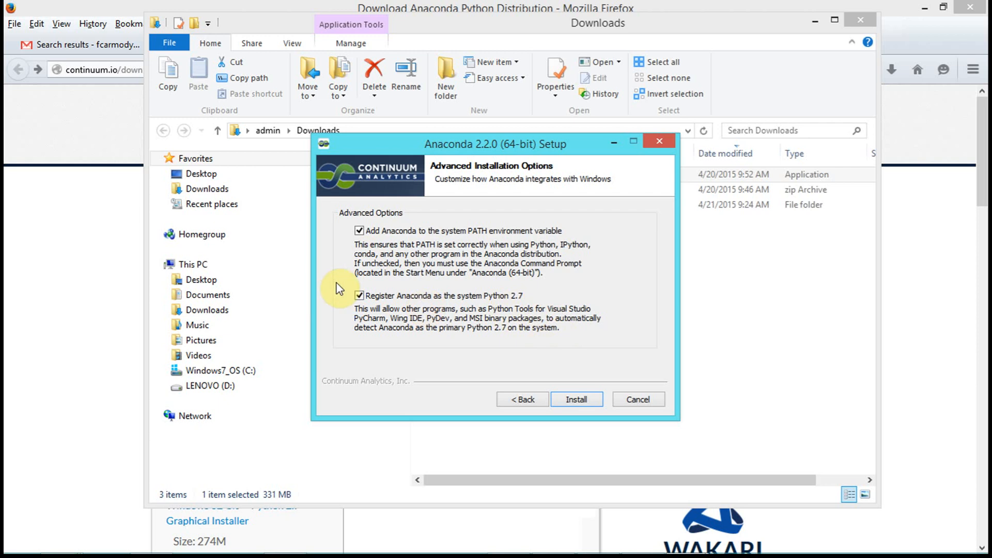
mouse_move(576, 400)
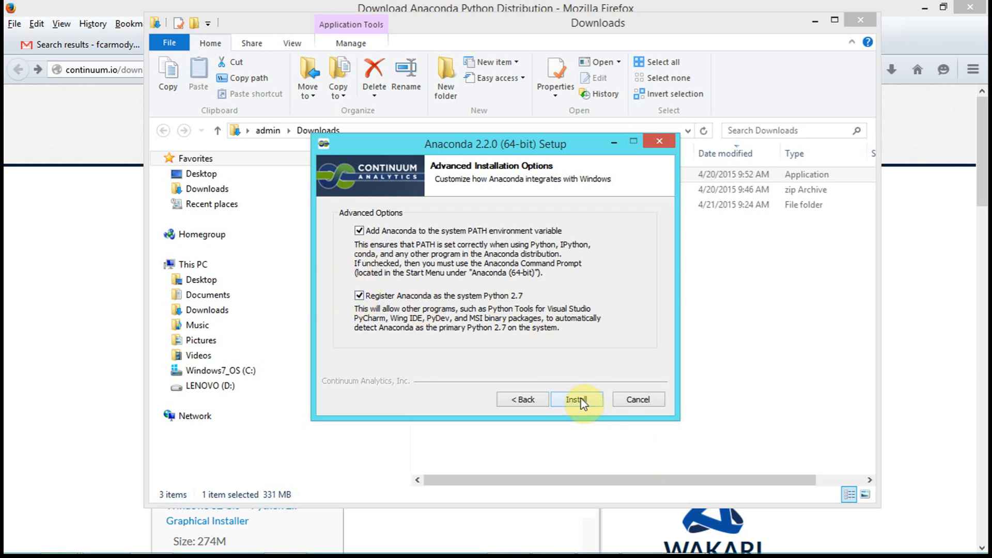
Step: Start installing with PATH addition and system Python 2.7 registration both enabled
click(577, 400)
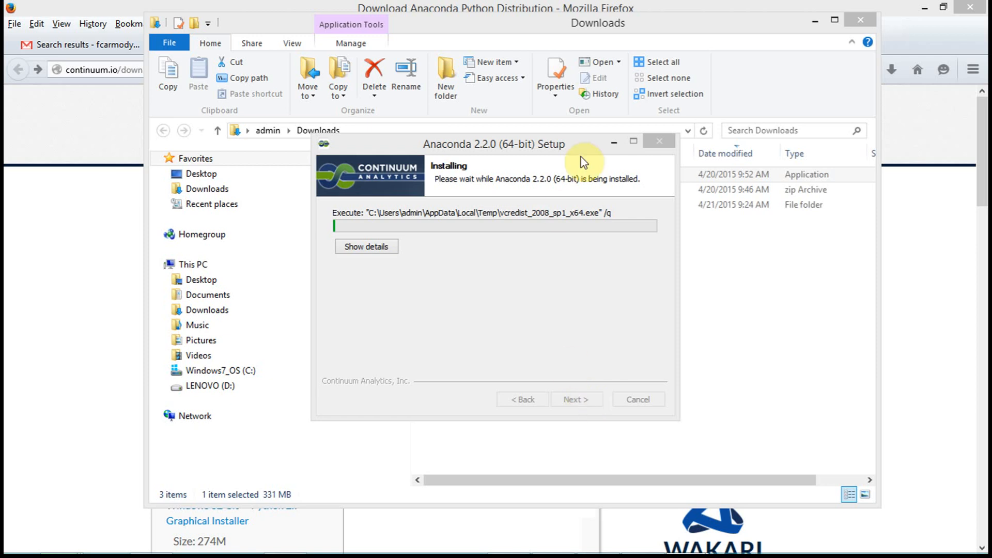
Step: Drag the setup windows aside and select parallel_ml_tutorial-master.zip in Downloads
drag(583, 158, 373, 307)
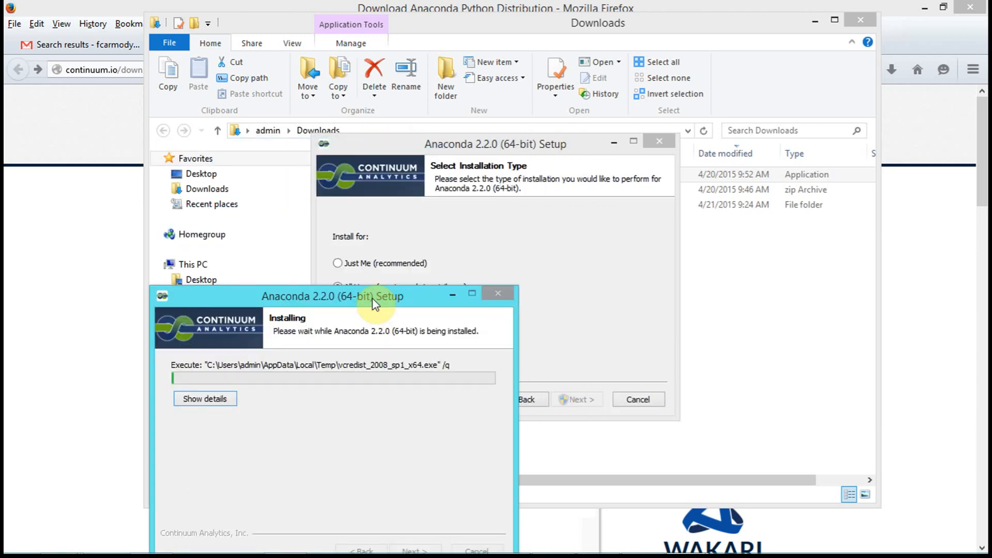
drag(373, 297, 424, 192)
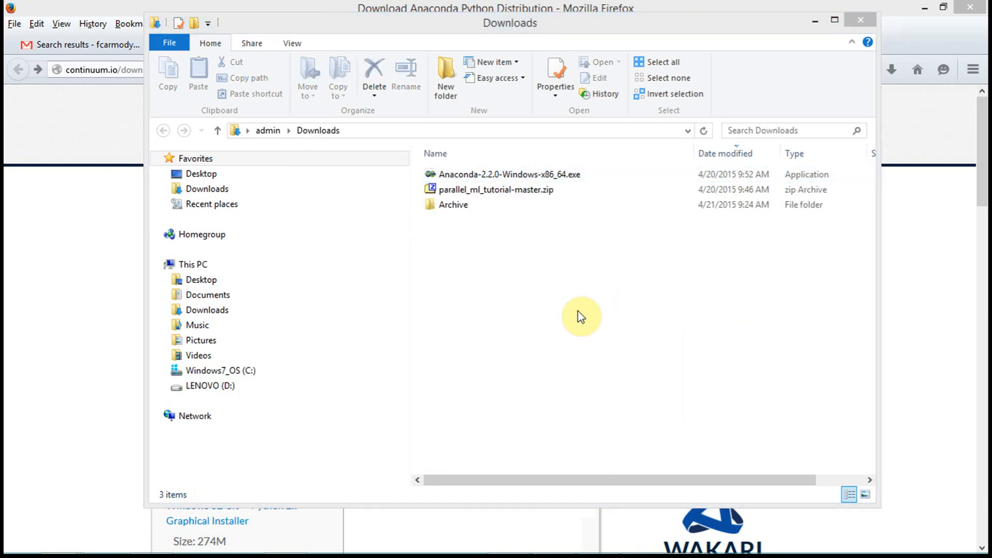
click(495, 190)
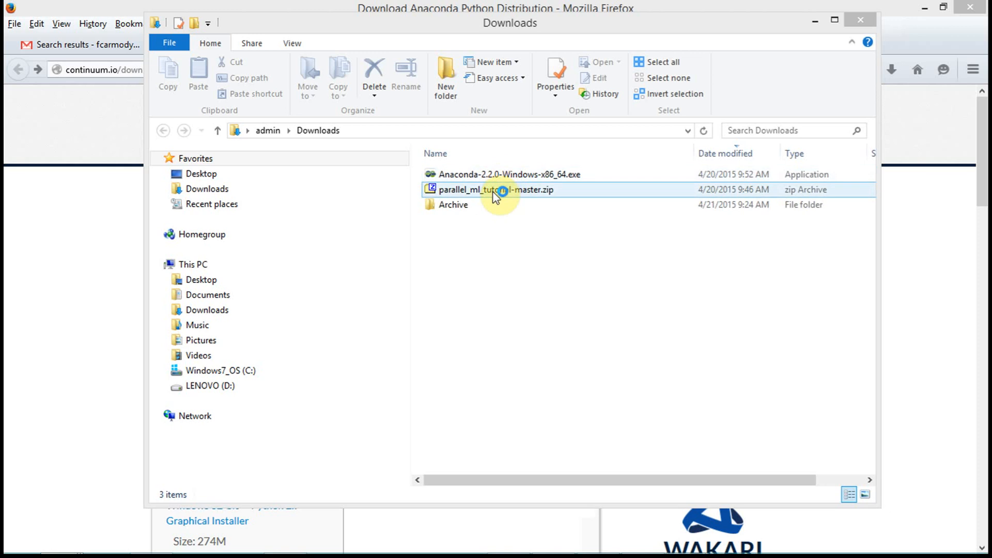
mouse_move(543, 195)
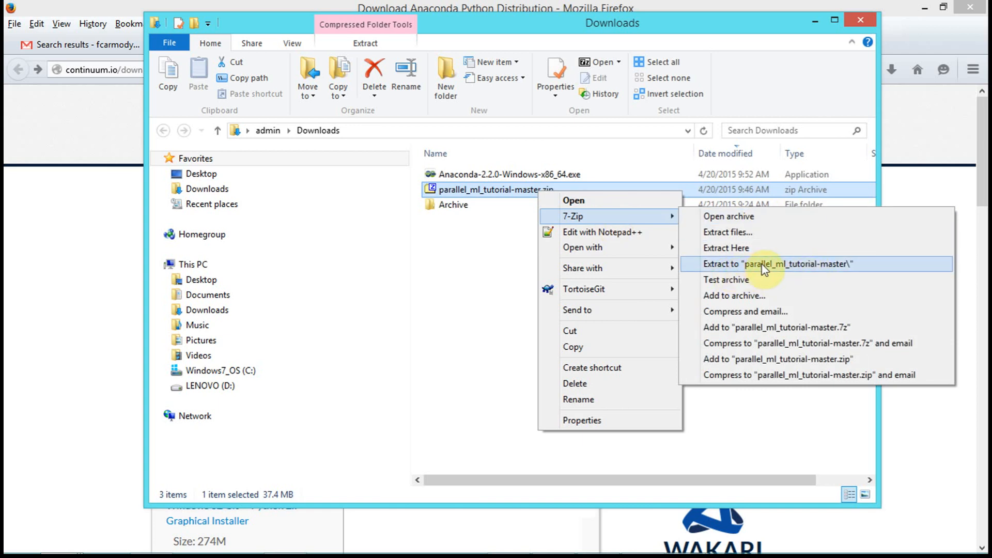
mouse_move(757, 269)
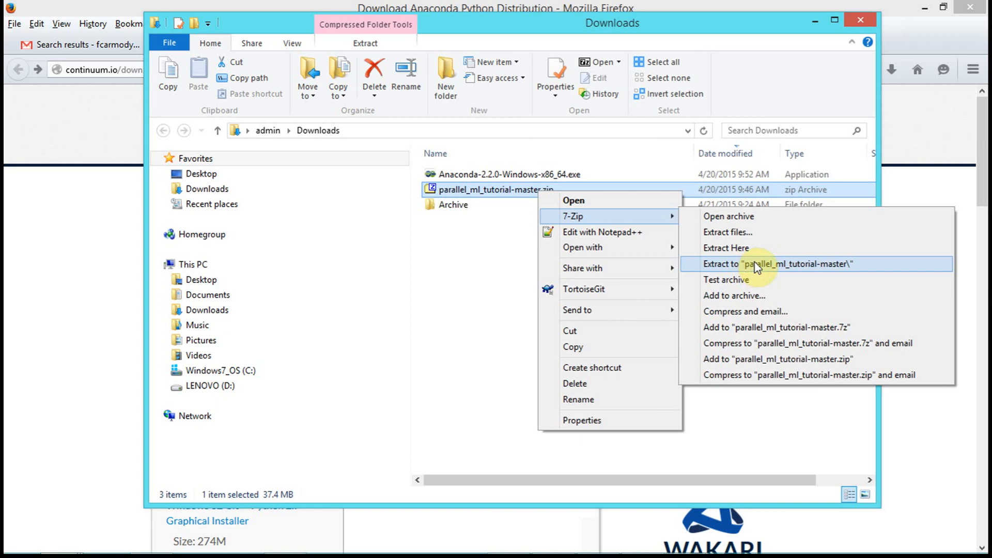
mouse_move(528, 196)
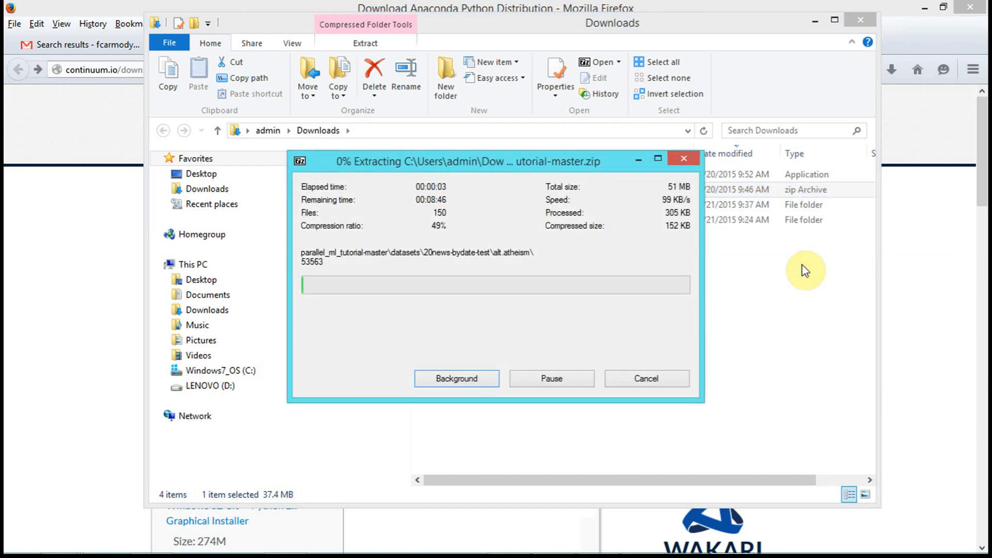
mouse_move(611, 167)
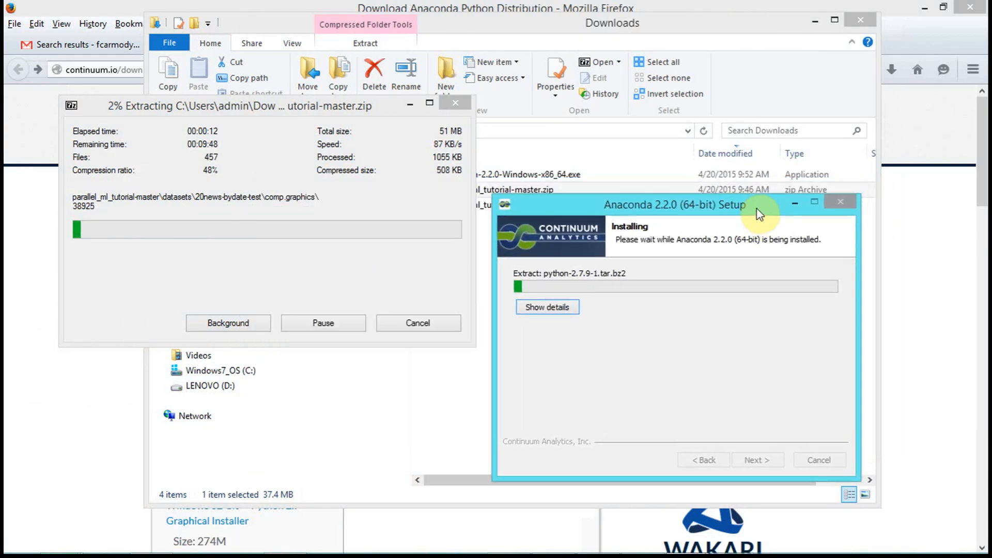
mouse_move(255, 159)
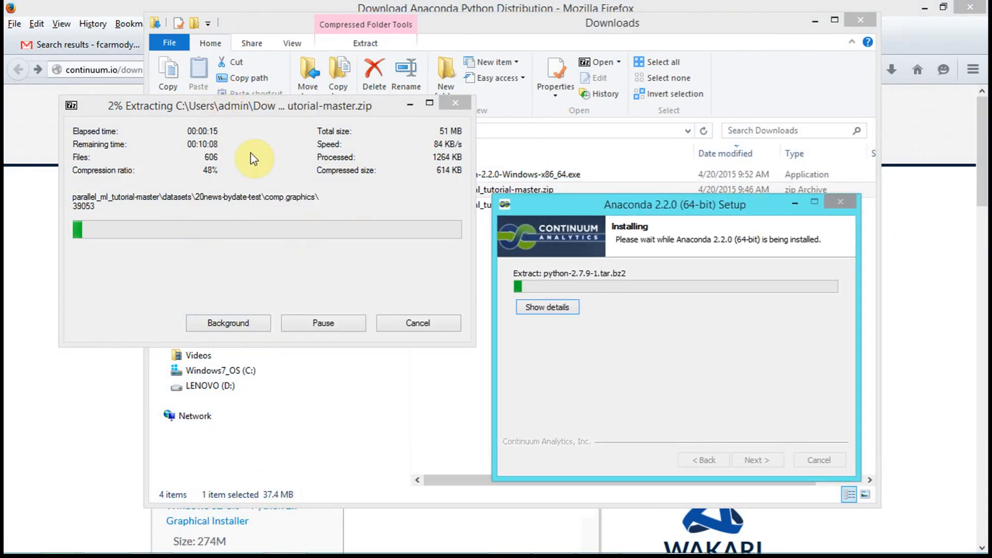
mouse_move(617, 314)
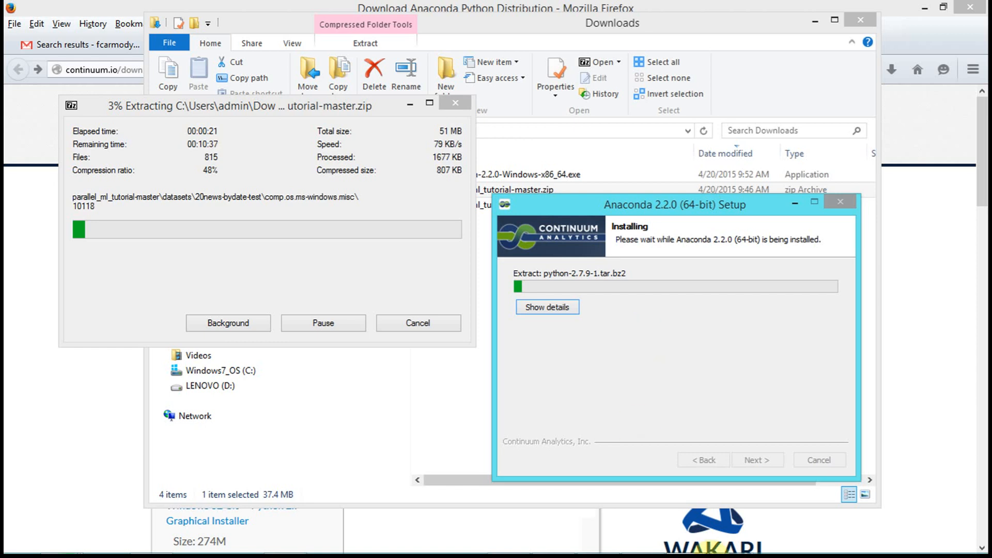
mouse_move(849, 539)
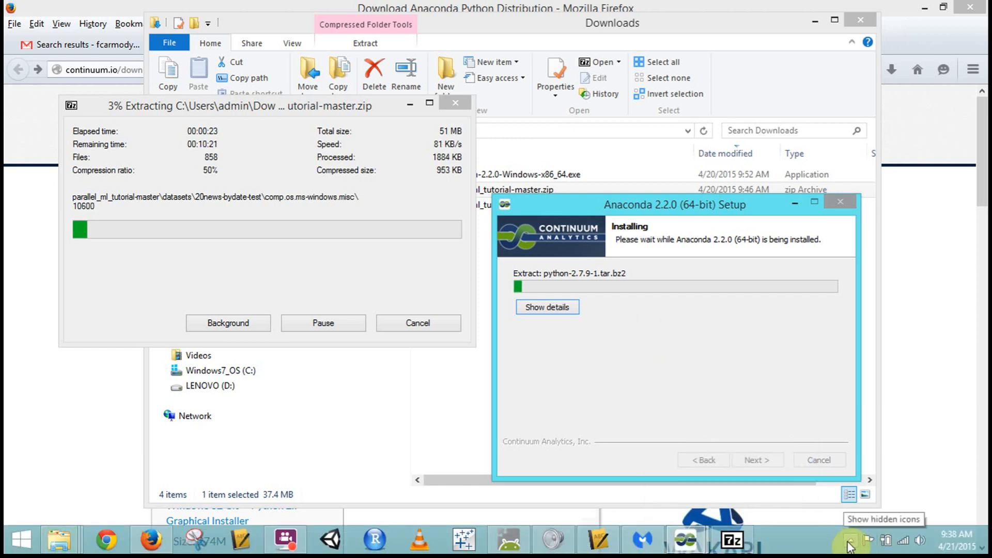
Step: Clear away the extraction and setup windows to reveal the parallel_ml_tutorial-master folder
click(849, 541)
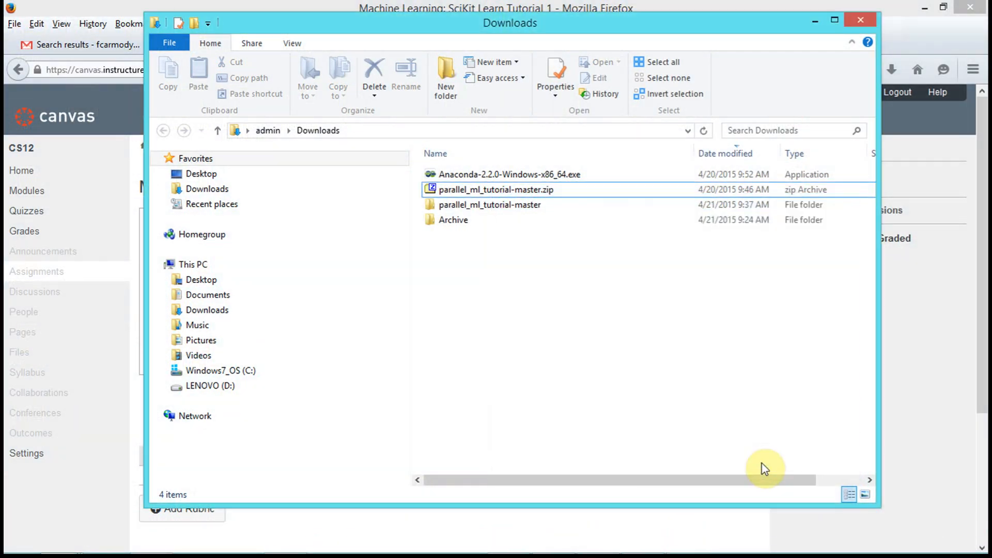
mouse_move(506, 315)
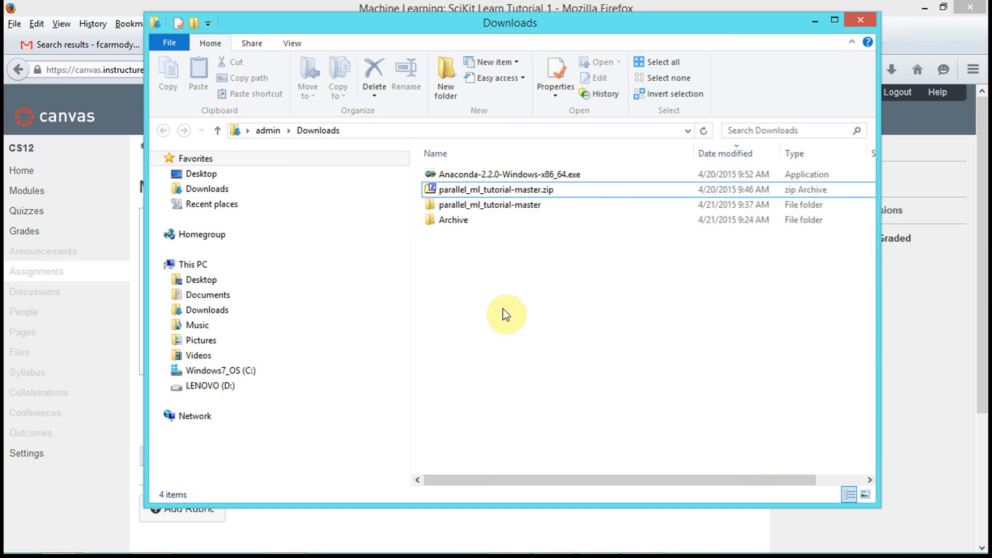
mouse_move(485, 243)
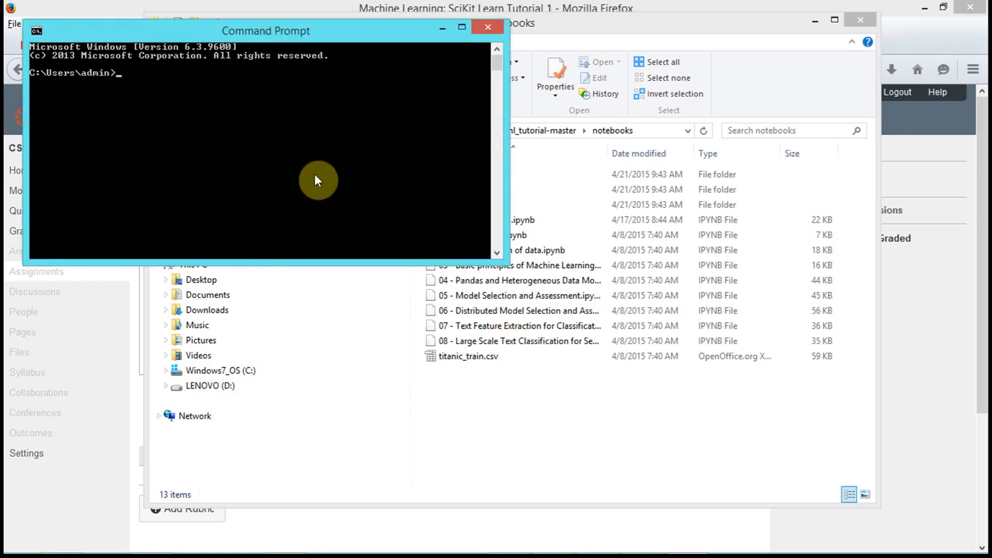
Step: Change directory to the pasted notebooks folder path and run 'ipython notebook'
text(cd)
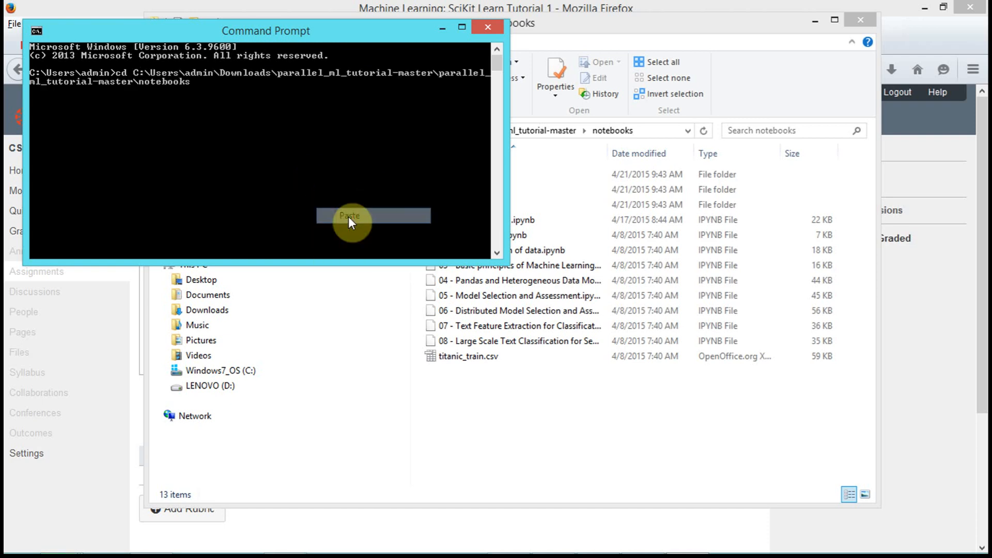
click(350, 216)
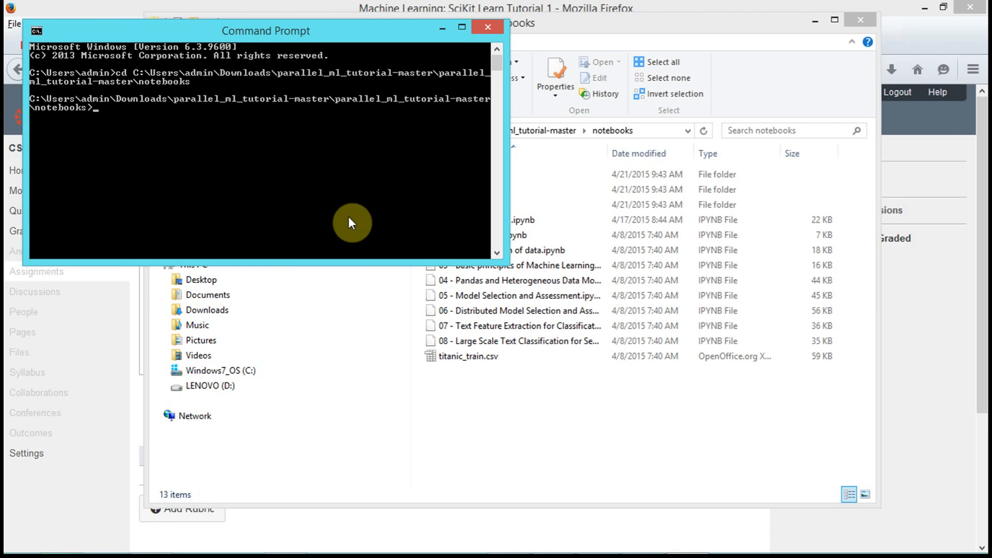
text(ipython notebook)
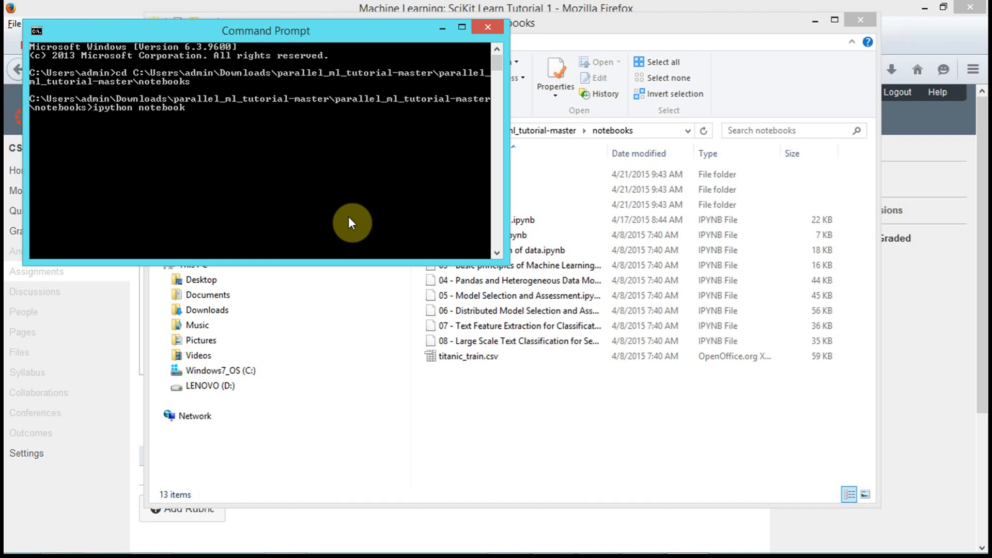
key(Return)
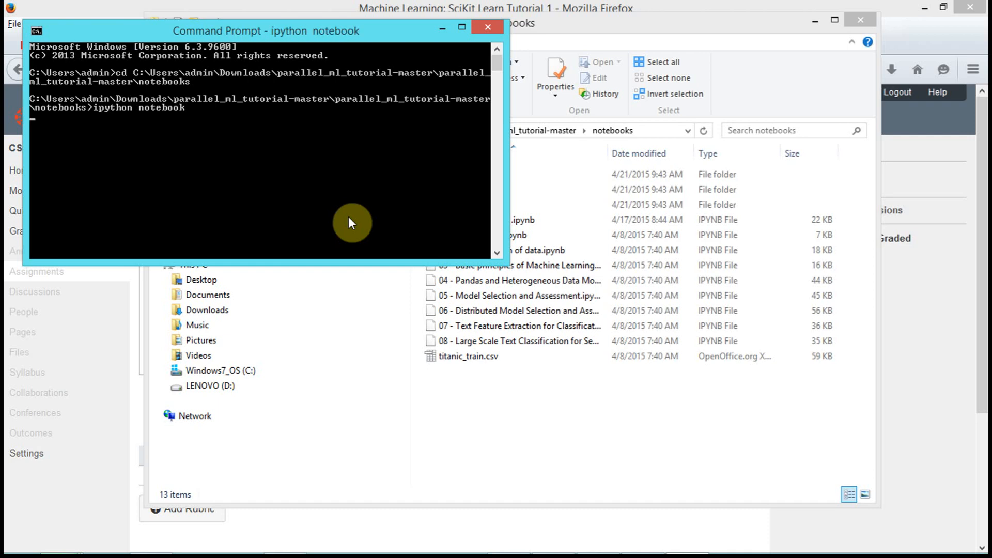
mouse_move(779, 53)
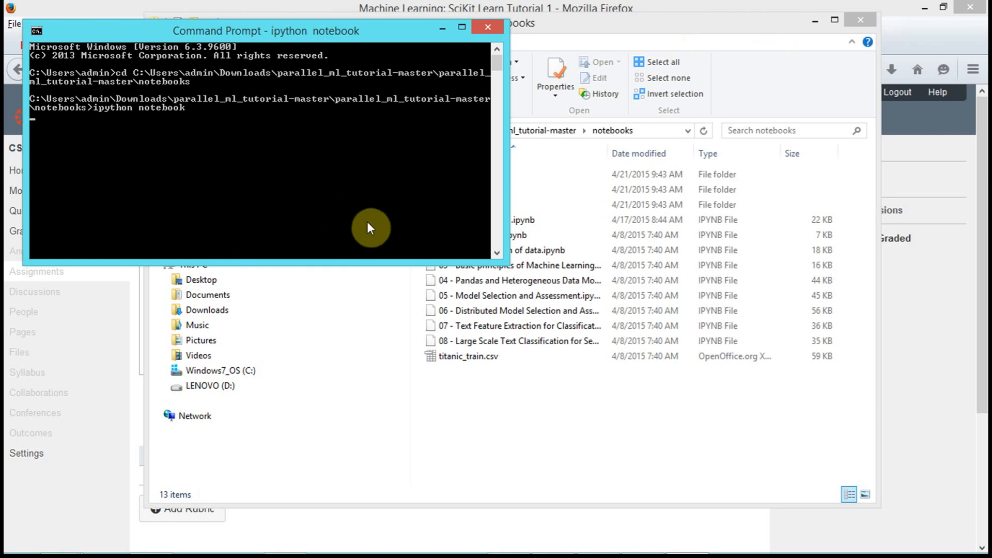
mouse_move(610, 530)
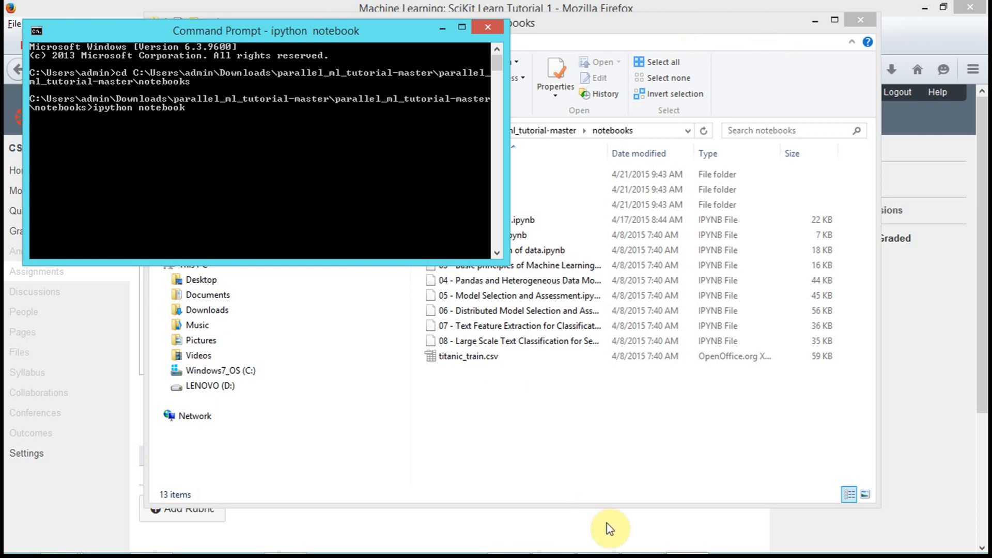
mouse_move(275, 55)
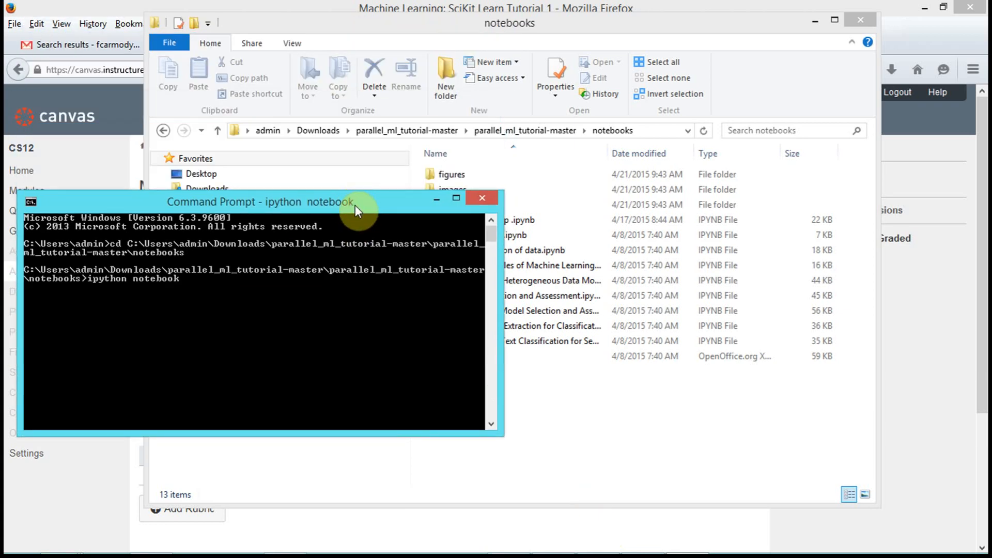
mouse_move(482, 199)
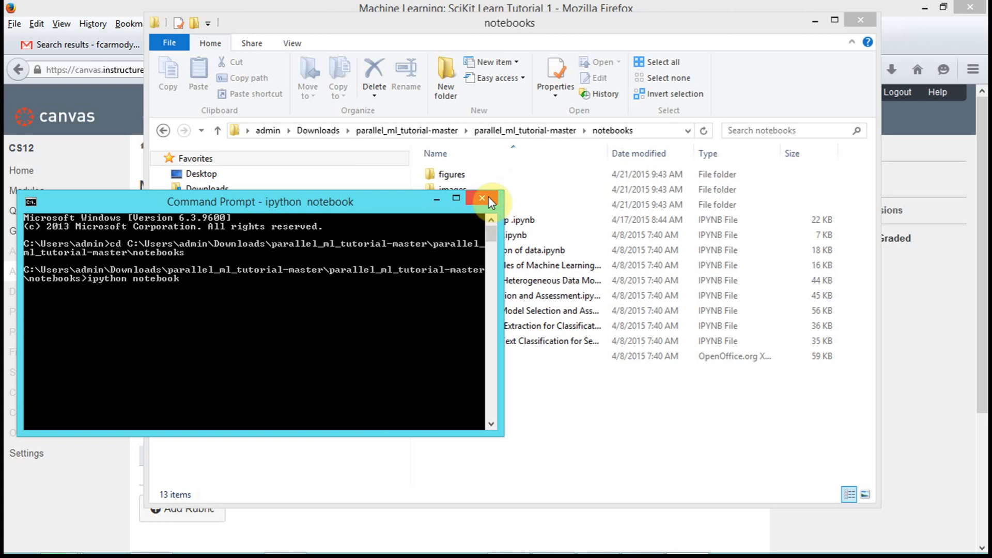
Step: Close the console, search 'ipython' from the Start screen, and launch IPython (Py 2.7) Notebook
click(481, 199)
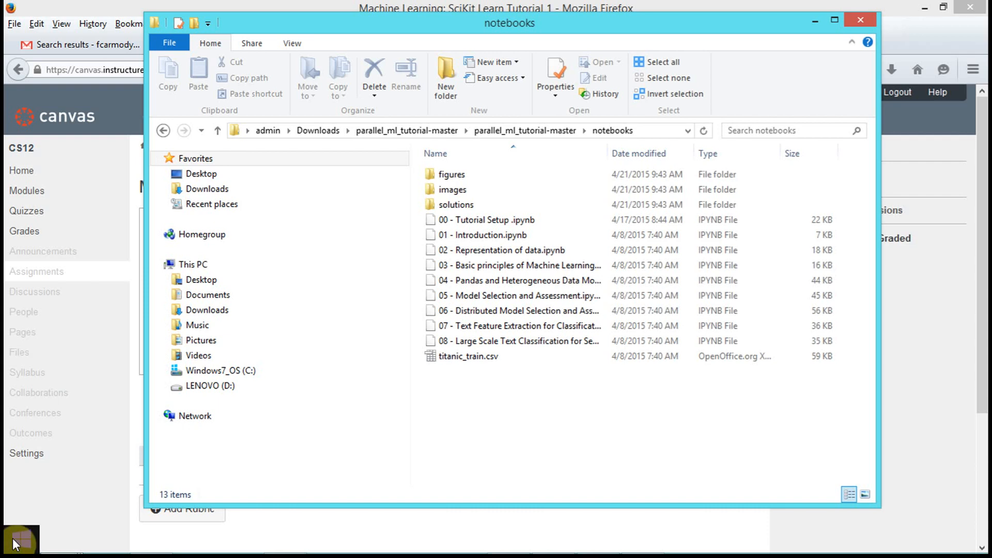
click(17, 542)
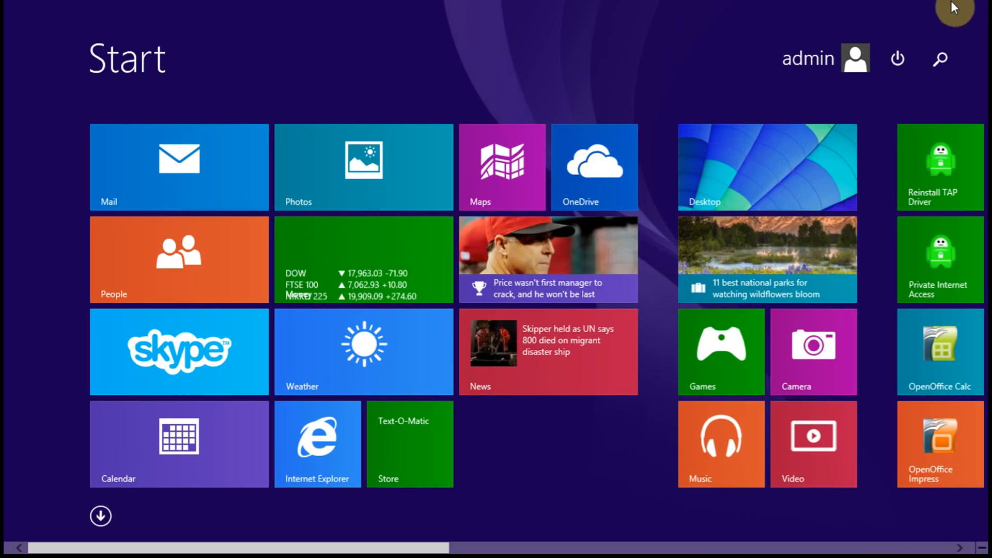
click(940, 58)
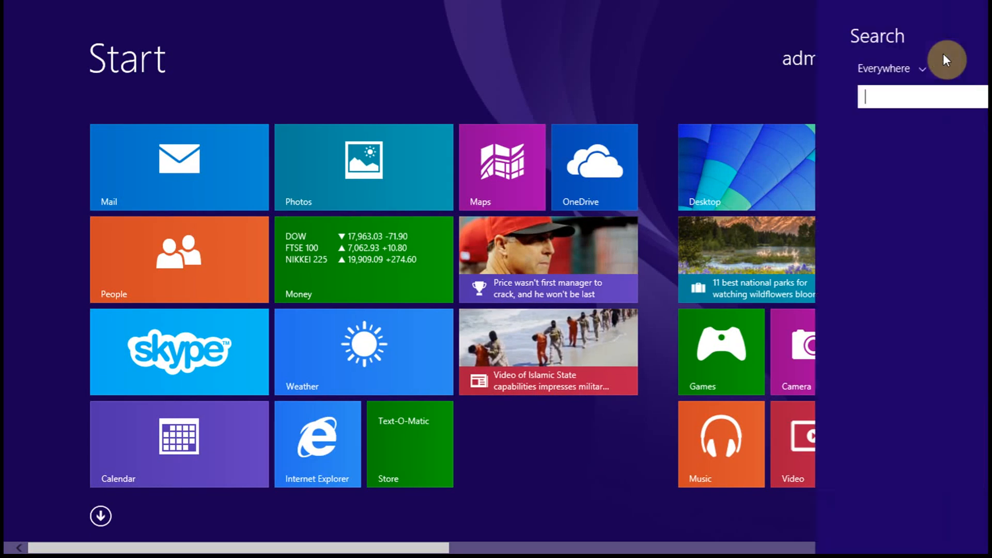
text(ipty)
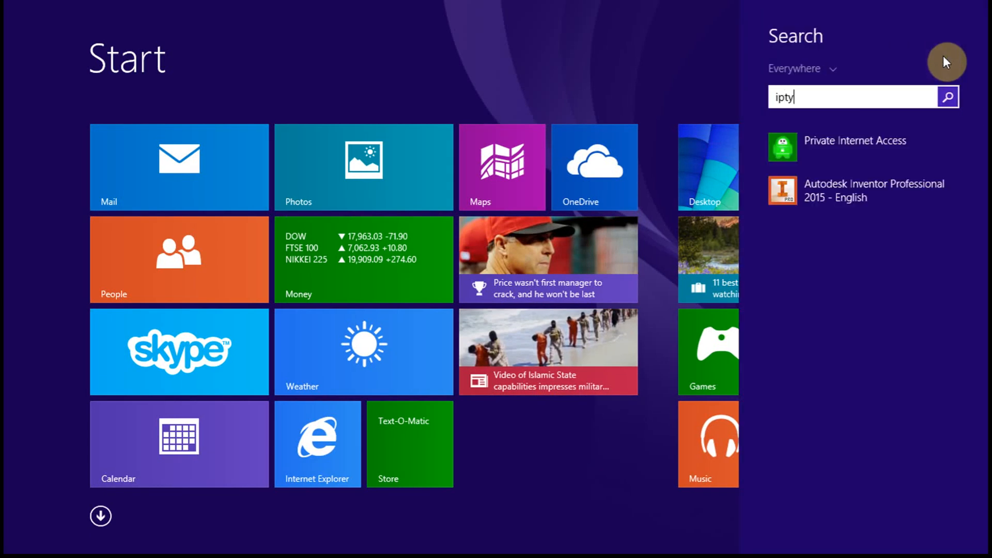
text(on (Py 2.7) Notebook)
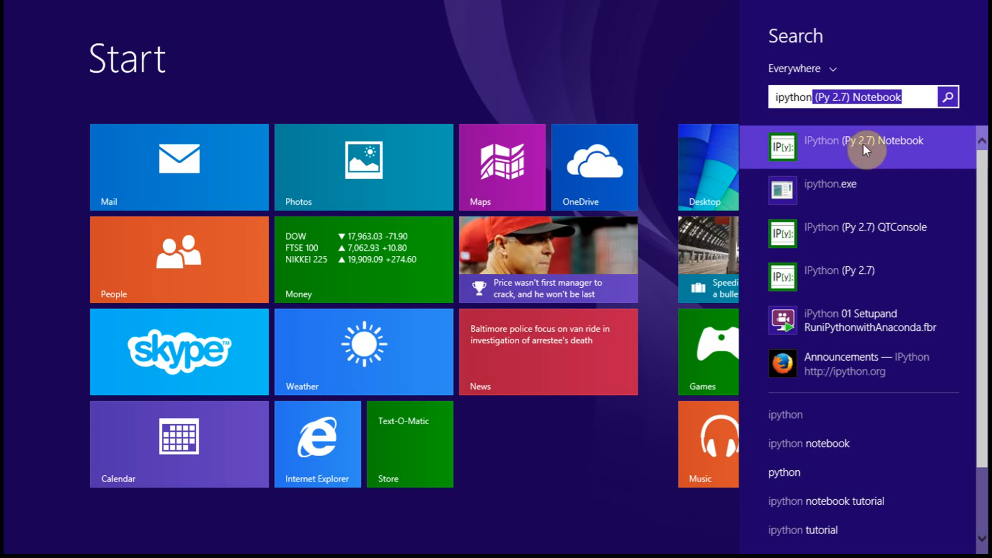
mouse_move(906, 144)
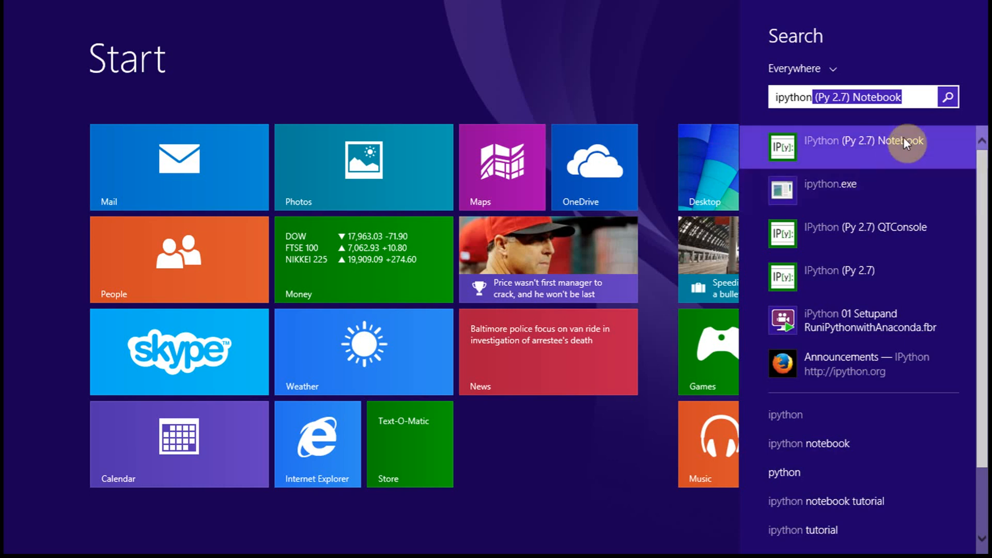
mouse_move(838, 282)
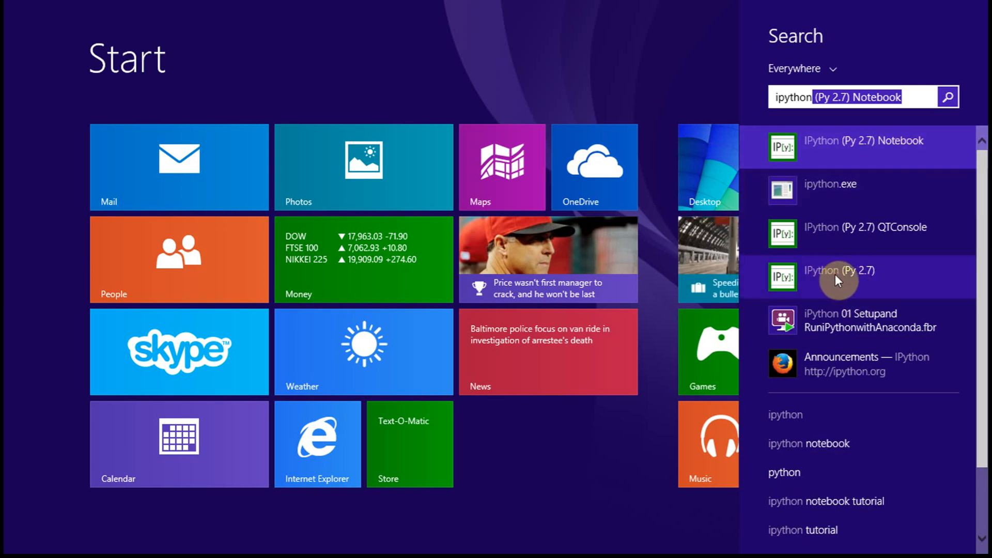
mouse_move(886, 141)
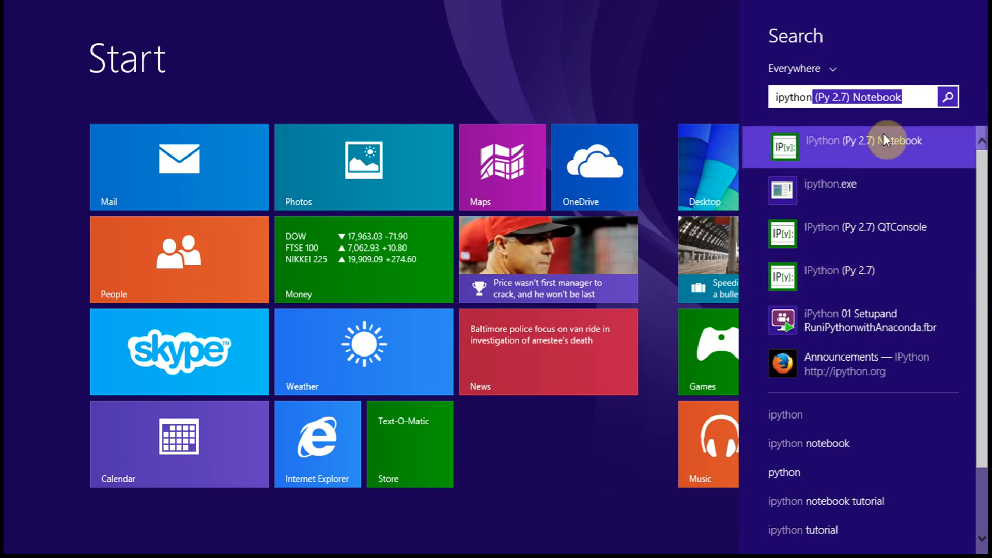
click(864, 141)
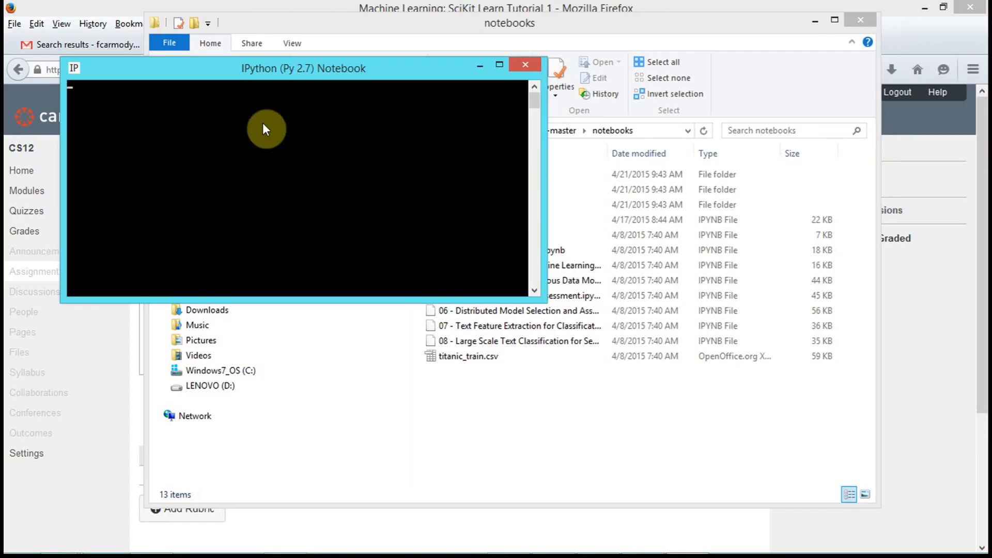
mouse_move(646, 442)
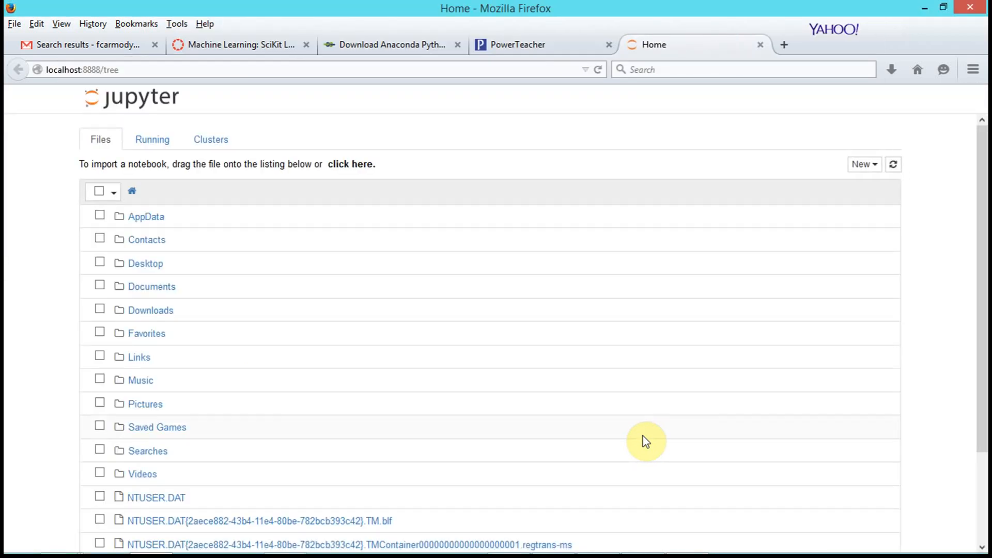
mouse_move(419, 166)
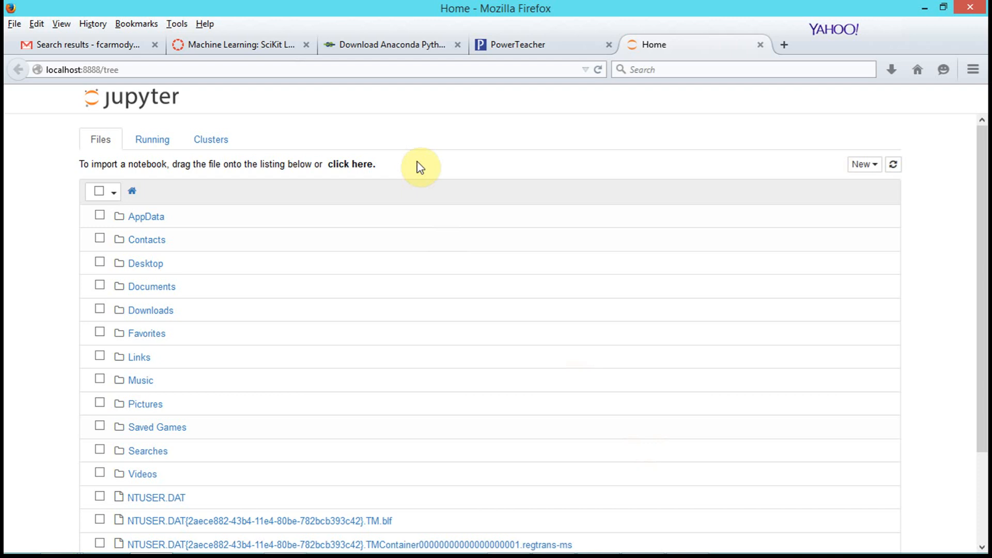
mouse_move(126, 66)
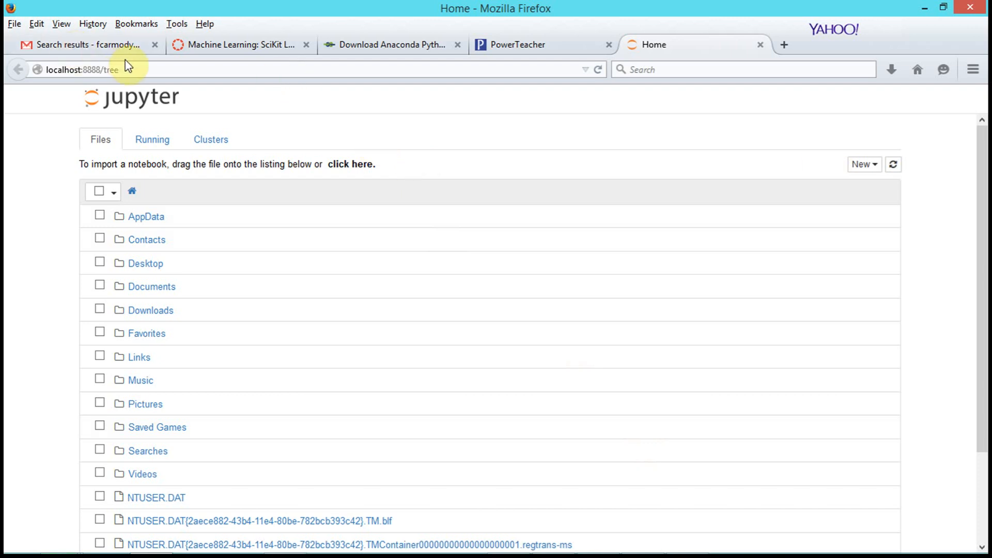
mouse_move(141, 83)
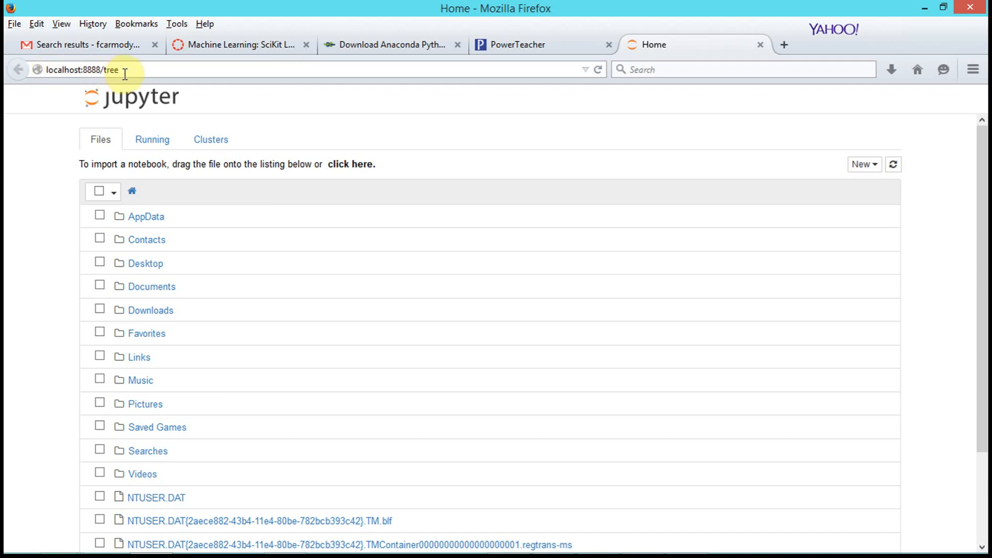
mouse_move(81, 70)
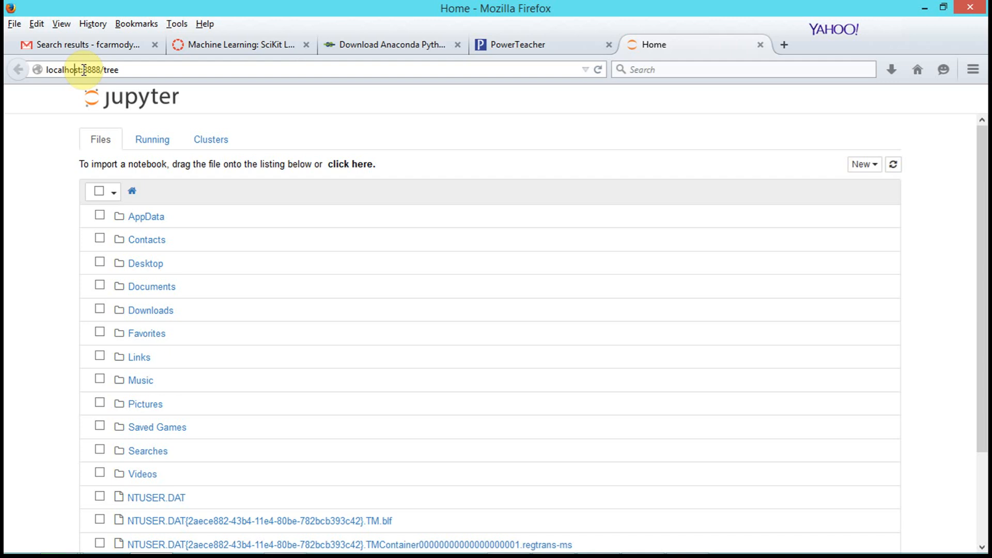
mouse_move(144, 291)
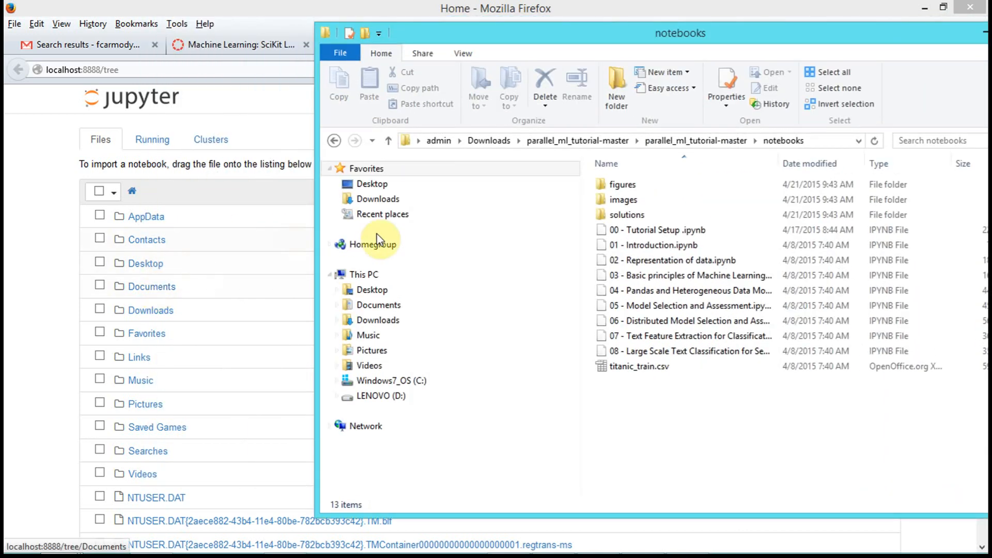
Step: Browse from Desktop into the admin user folder in File Explorer to compare with the dashboard
click(372, 184)
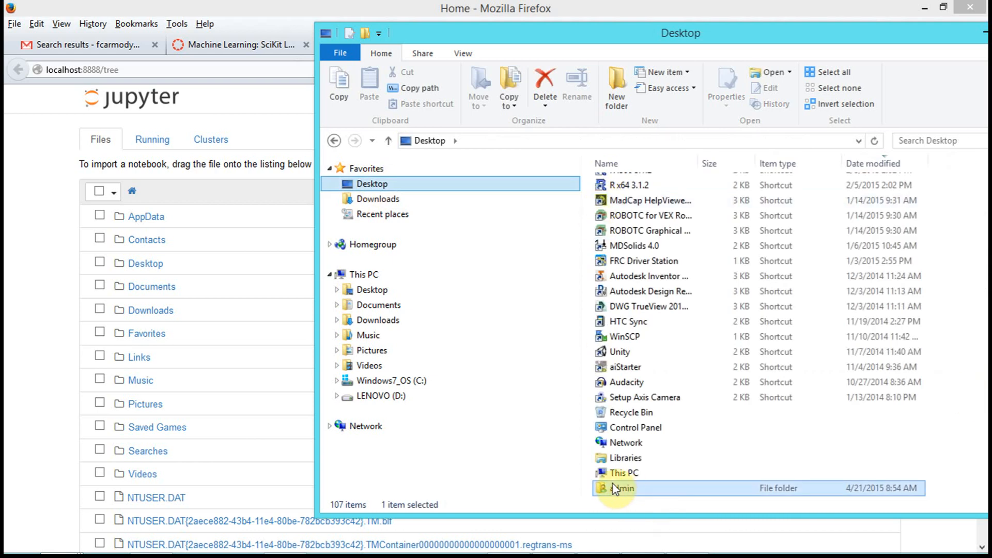
double_click(622, 488)
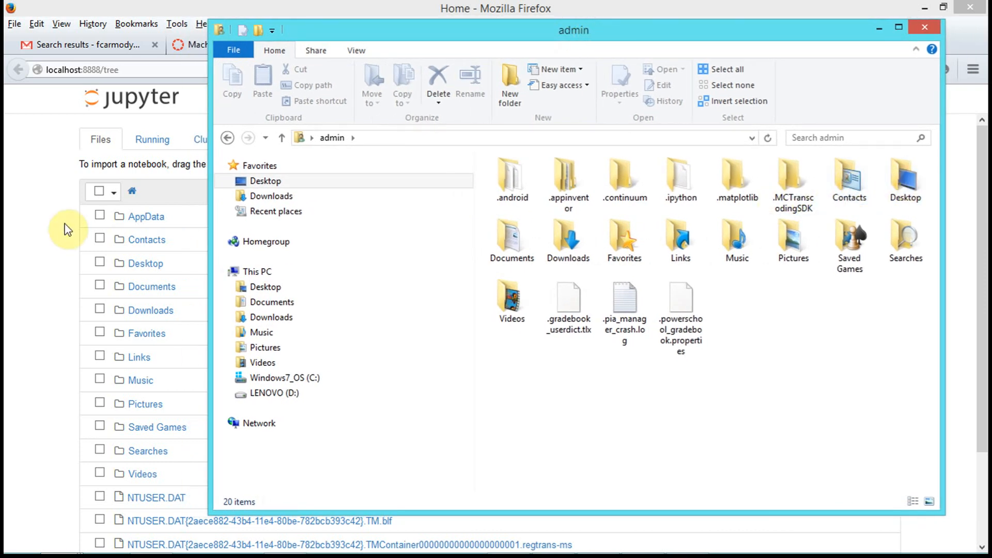
mouse_move(145, 264)
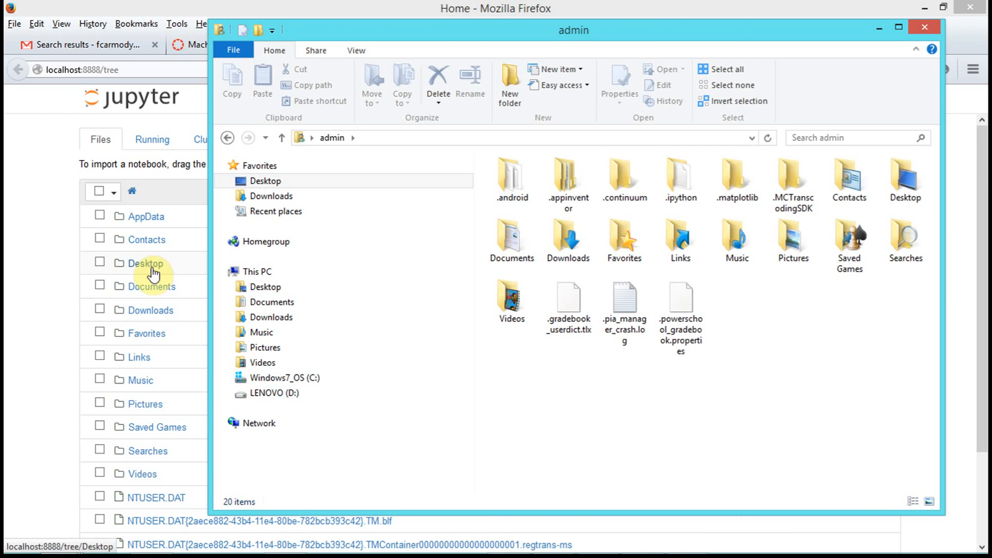
mouse_move(36, 361)
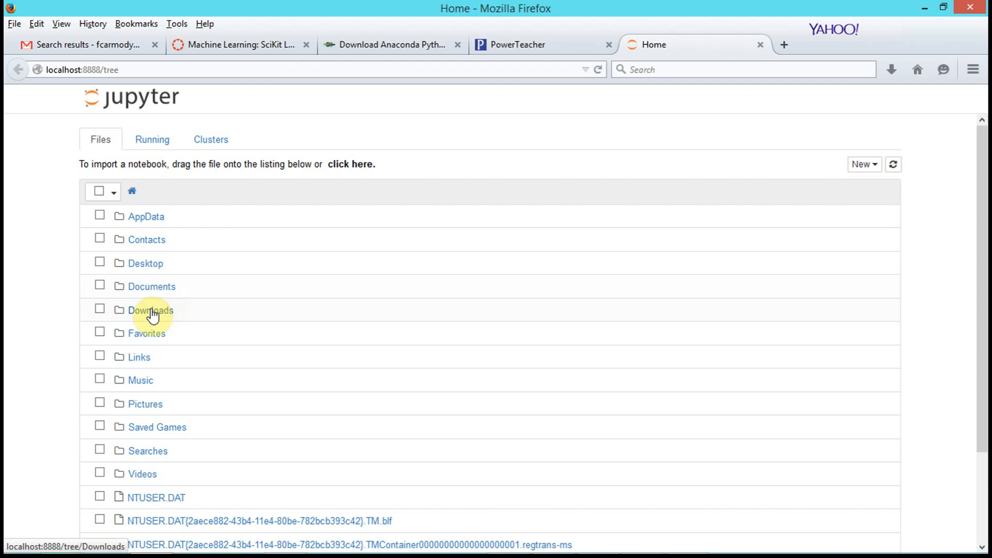
Step: Navigate Downloads > parallel_ml_tutorial-master > parallel_ml_tutorial-master > notebooks in the dashboard
click(151, 310)
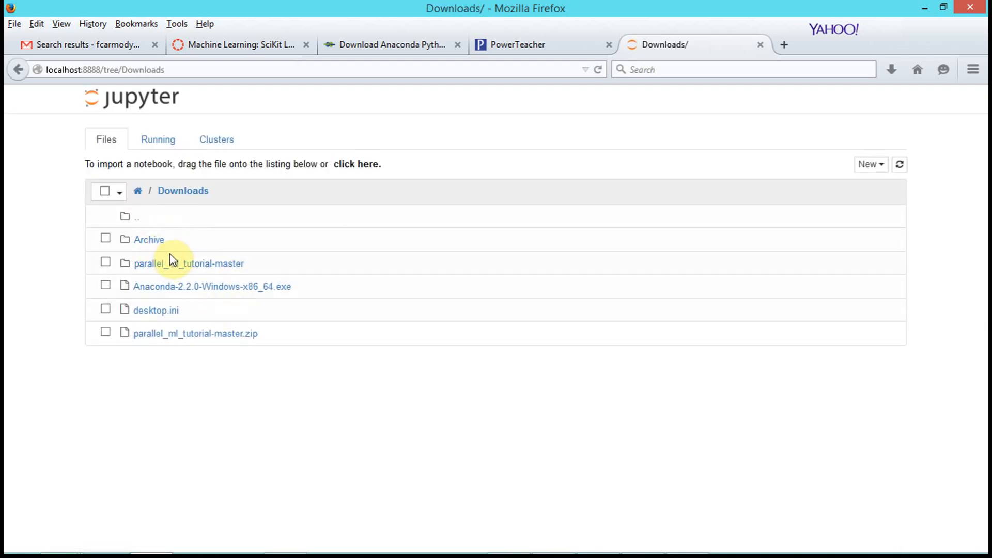
mouse_move(243, 349)
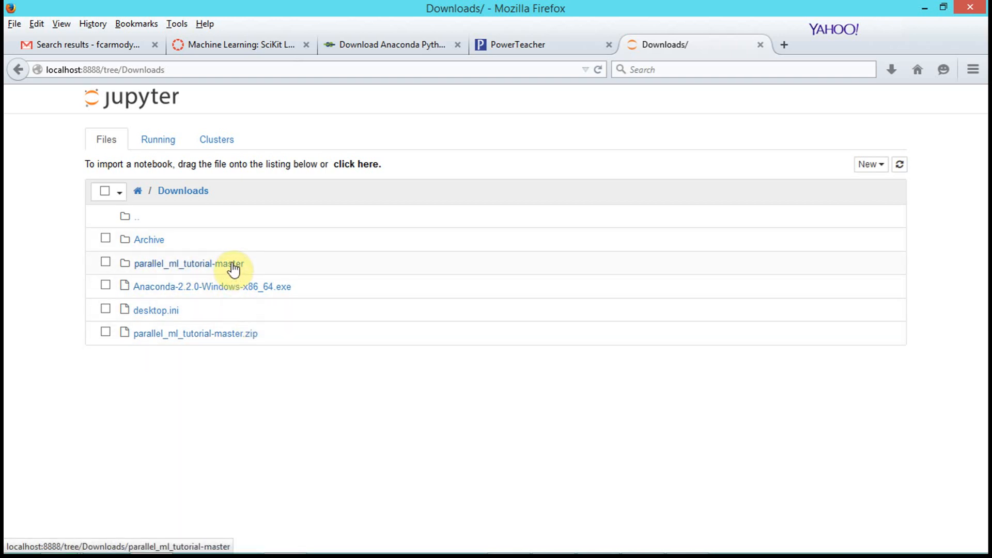
click(188, 264)
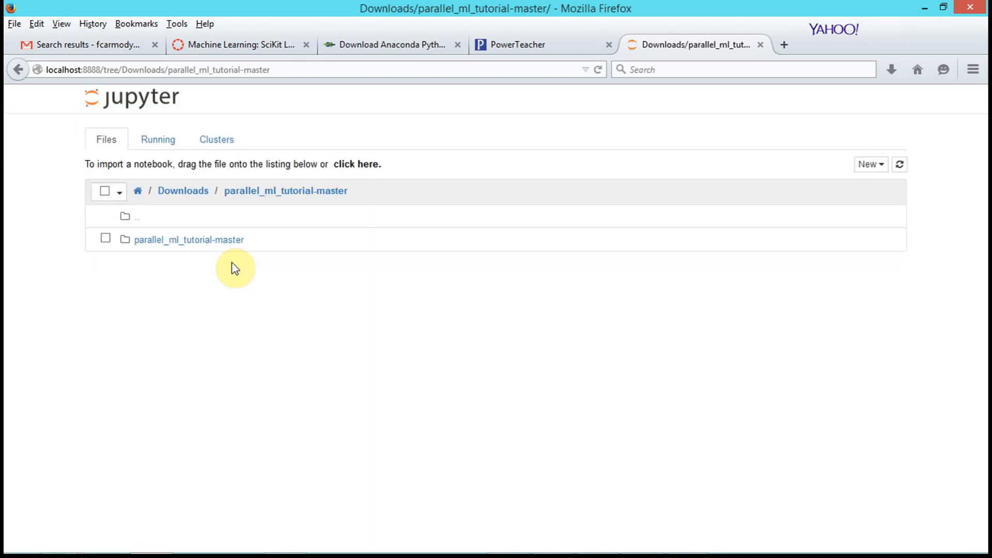
click(189, 240)
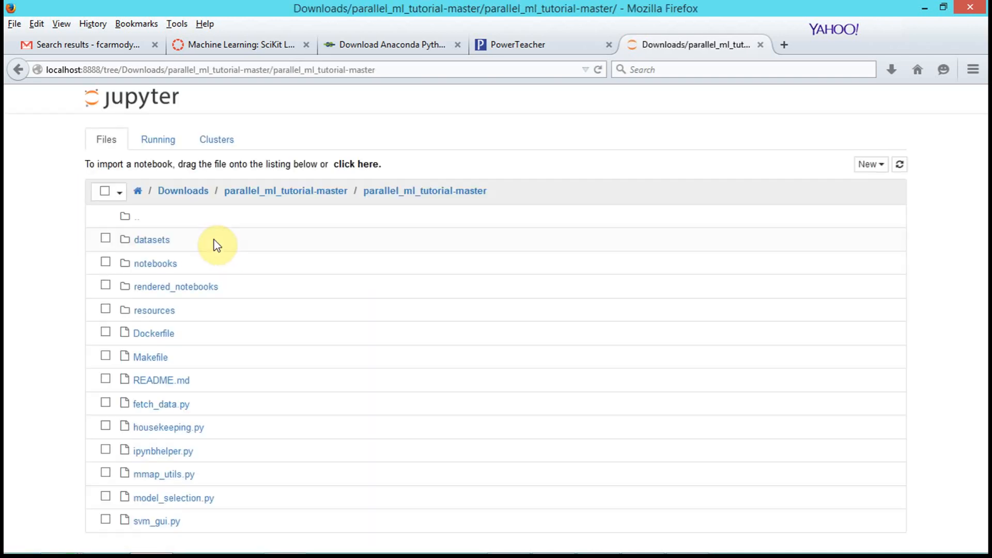
click(155, 263)
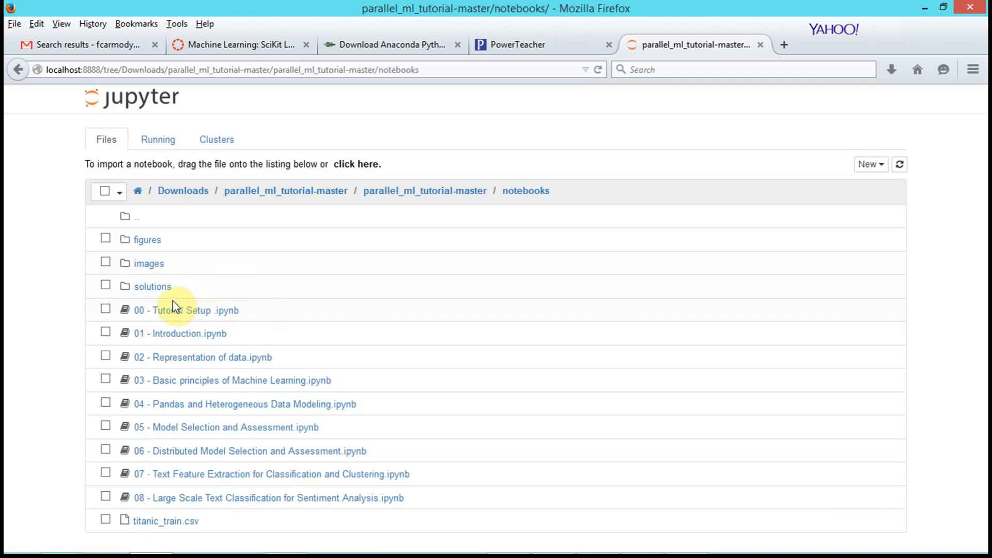
mouse_move(192, 192)
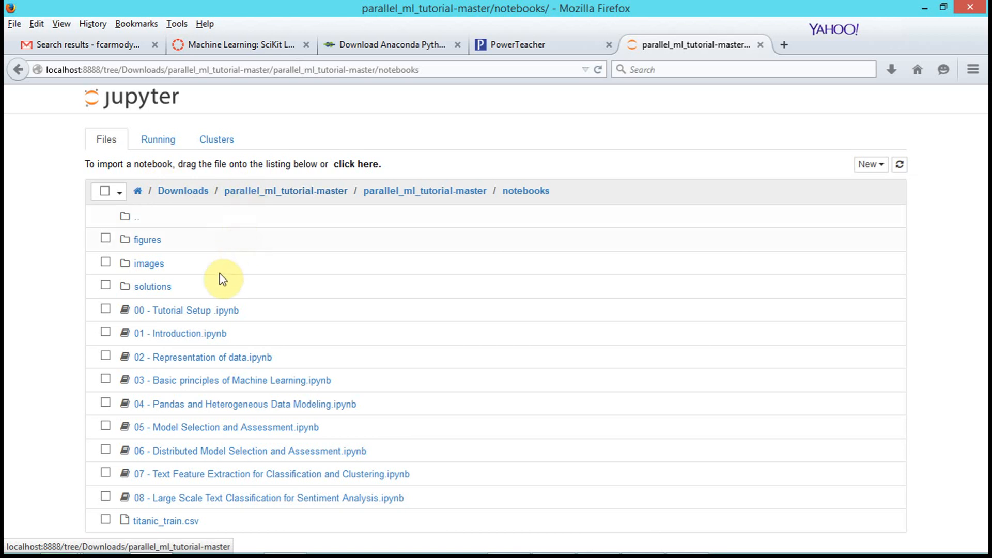
mouse_move(202, 313)
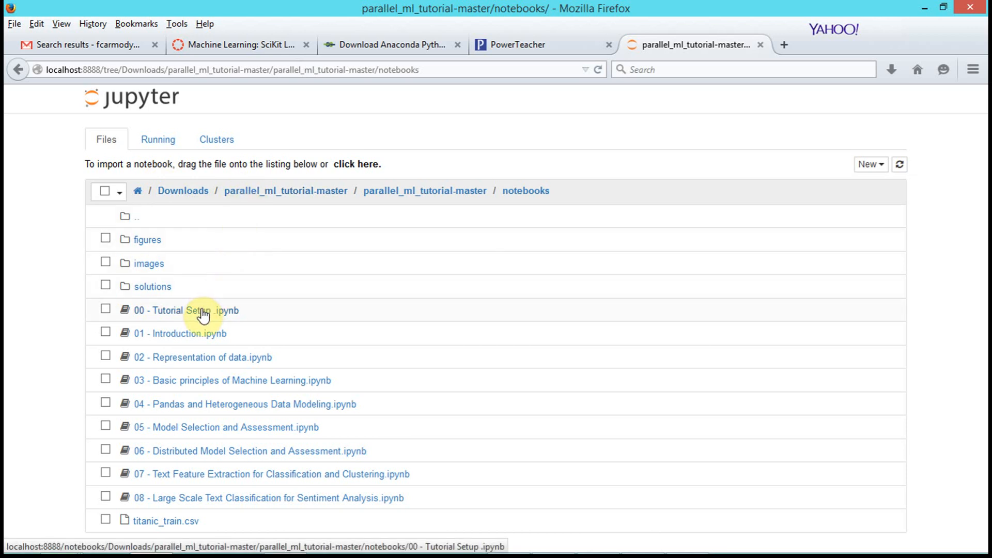
mouse_move(234, 326)
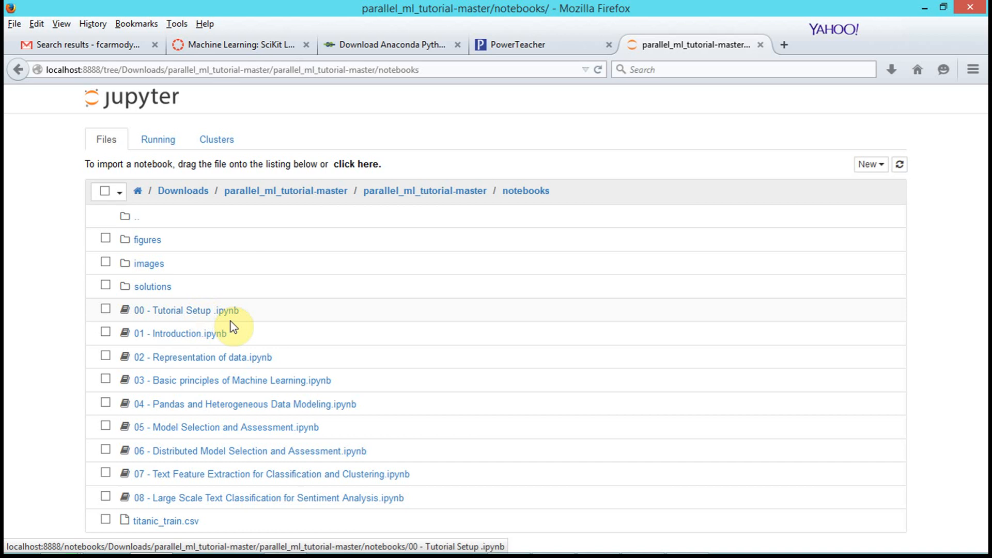
mouse_move(236, 318)
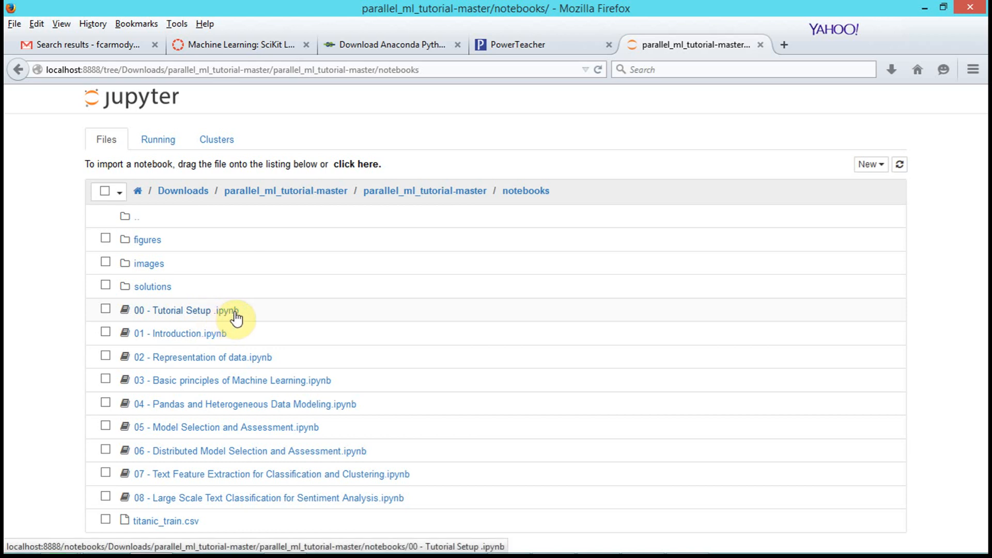
Step: Open '00 - Tutorial Setup .ipynb', dismiss the conversion notice, and select the import numpy cell
click(173, 310)
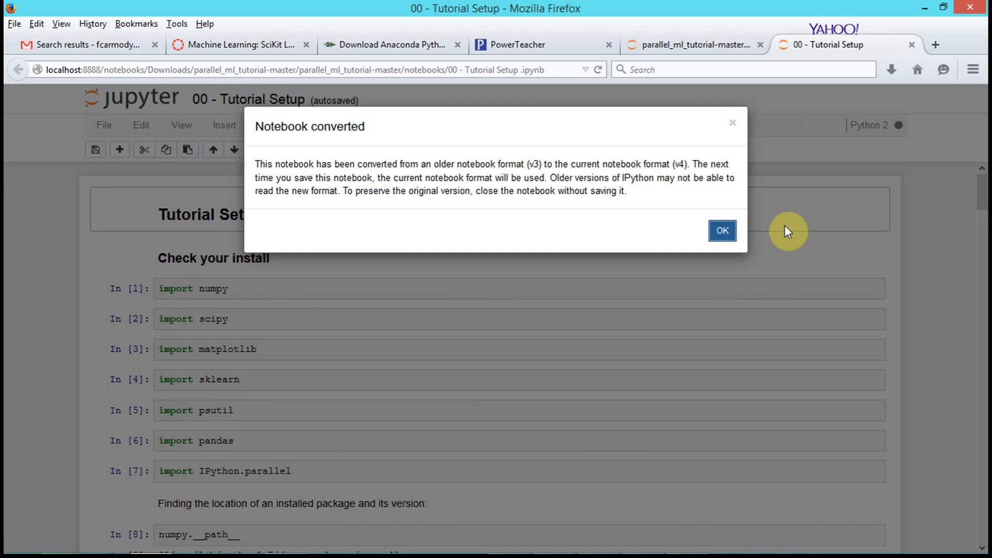
click(722, 230)
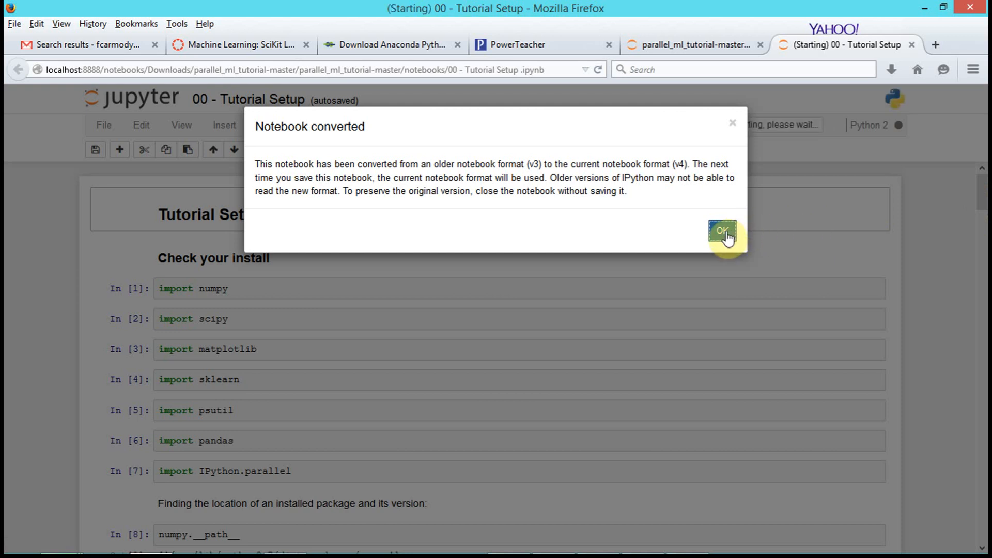
click(723, 231)
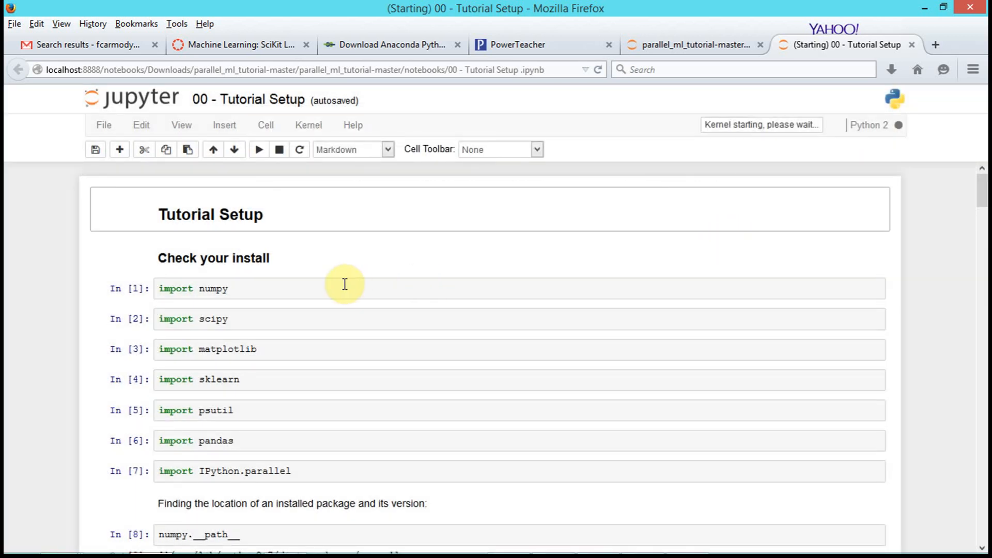
click(344, 289)
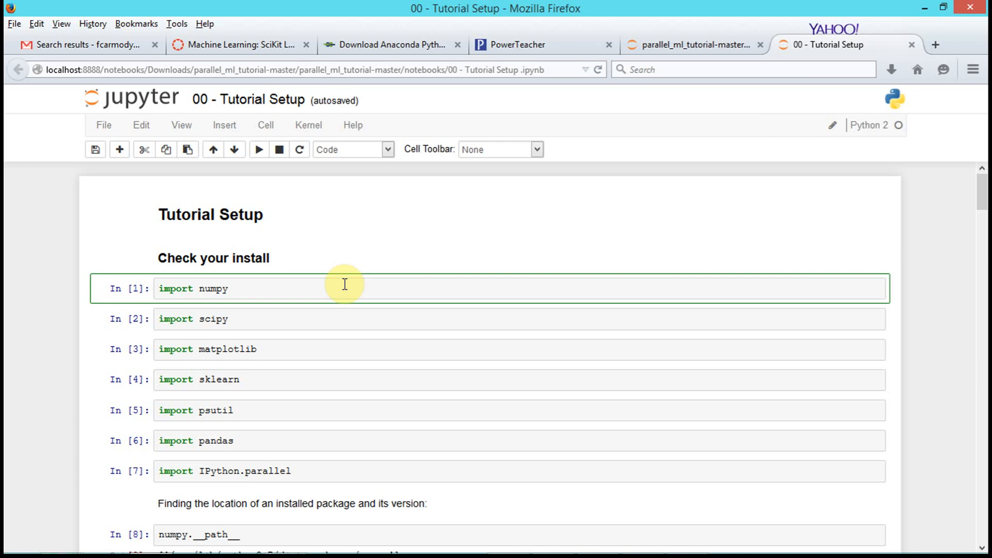
mouse_move(981, 187)
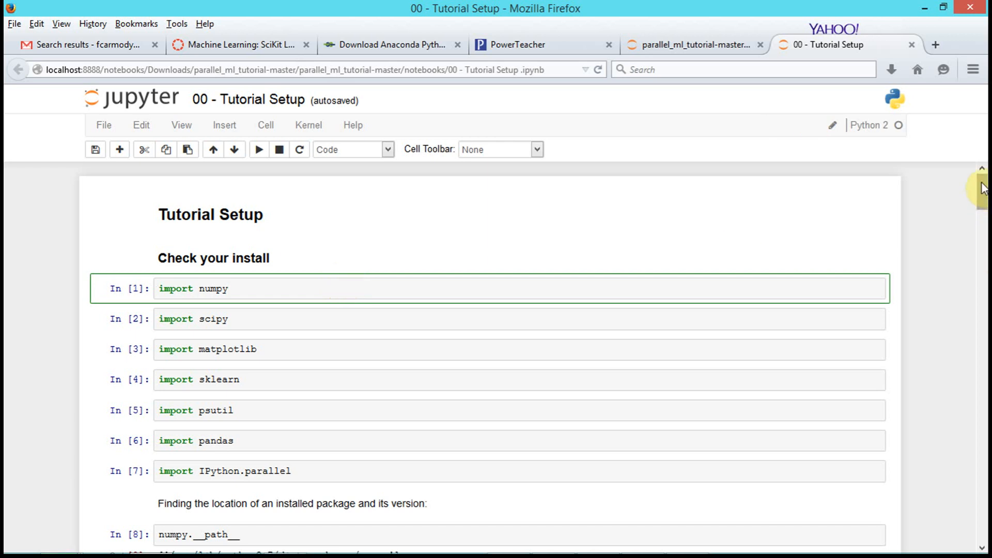